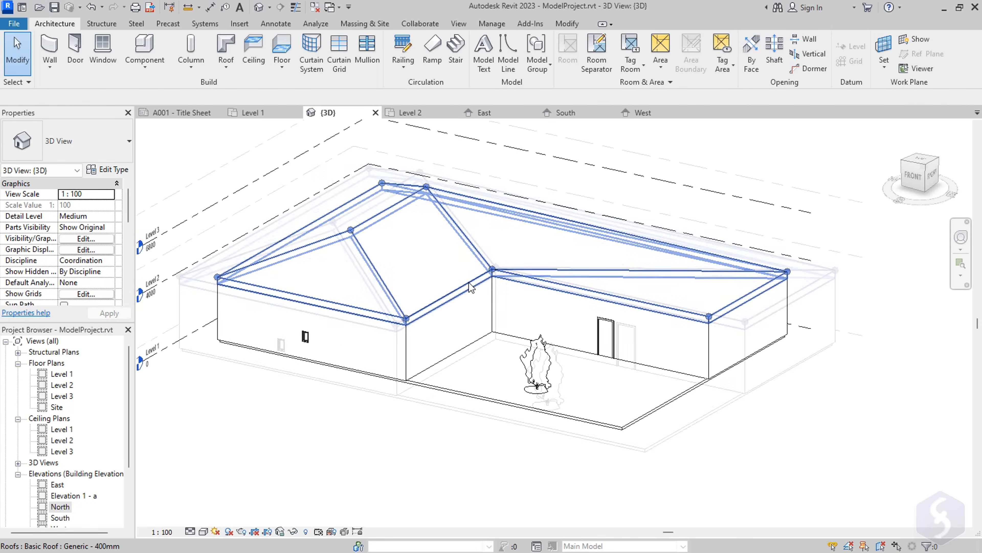
- Orbit the house model to view it from another side before leaving the model
{"action": "left_click", "coordinate": [964, 238]}
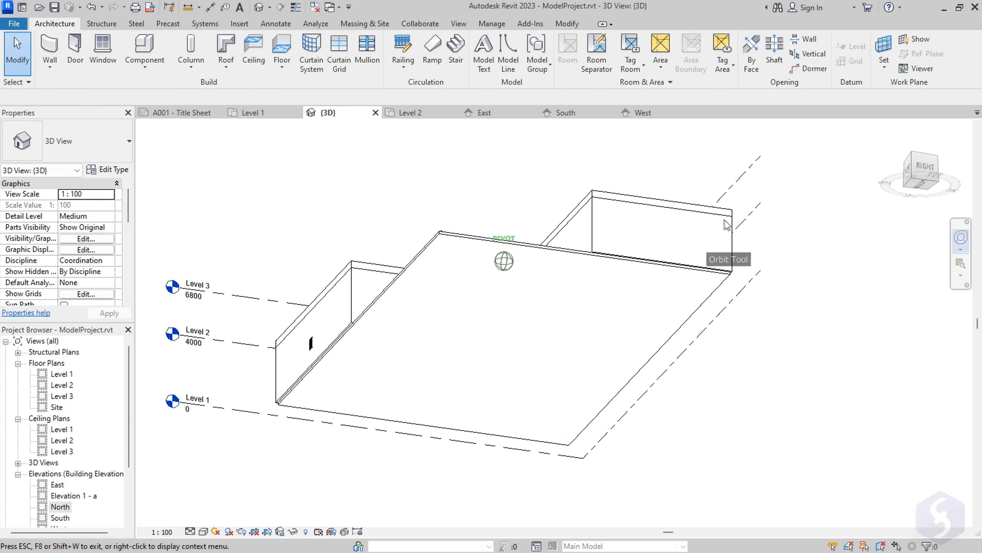
{"action": "left_click_drag", "start_coordinate": [725, 224], "coordinate": [621, 290]}
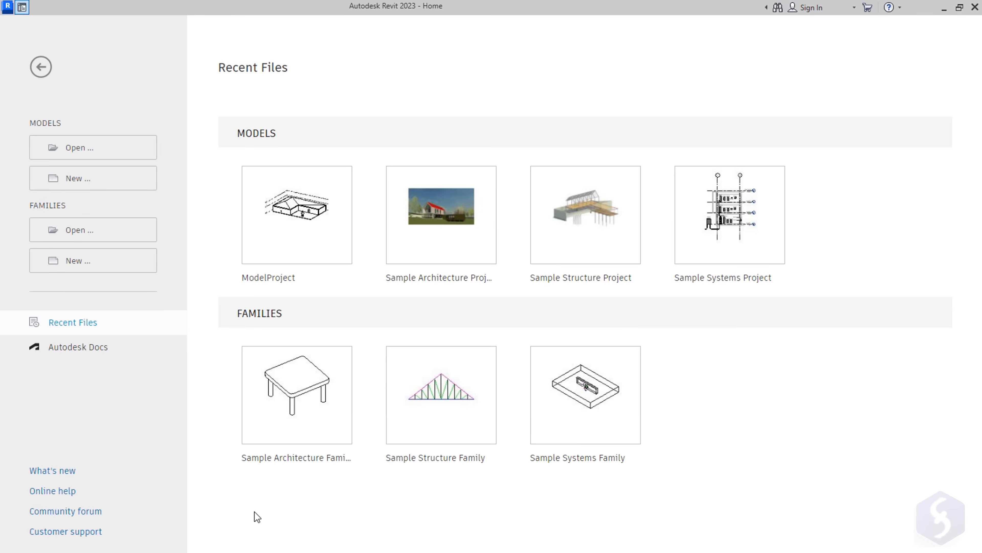
{"action": "mouse_move", "coordinate": [106, 182]}
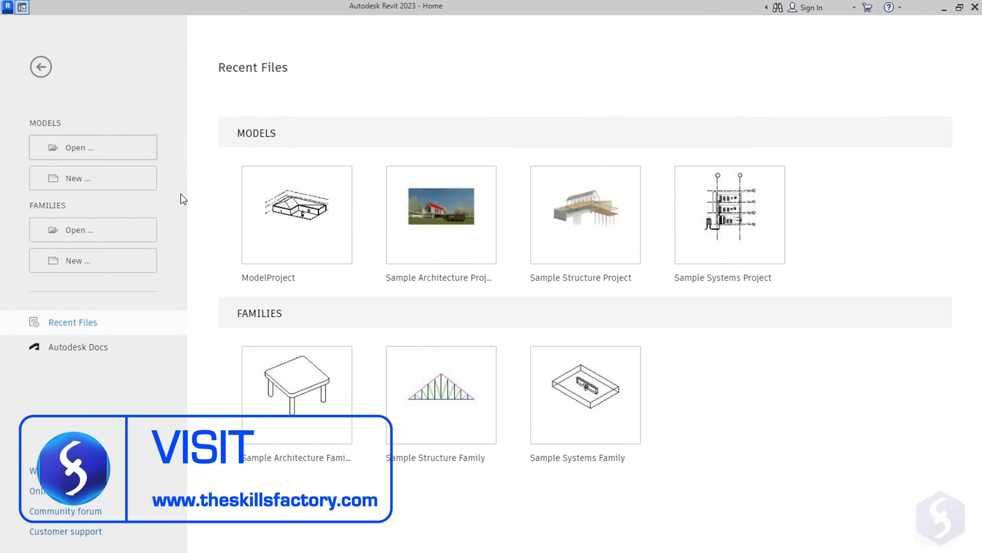
{"action": "mouse_move", "coordinate": [92, 230]}
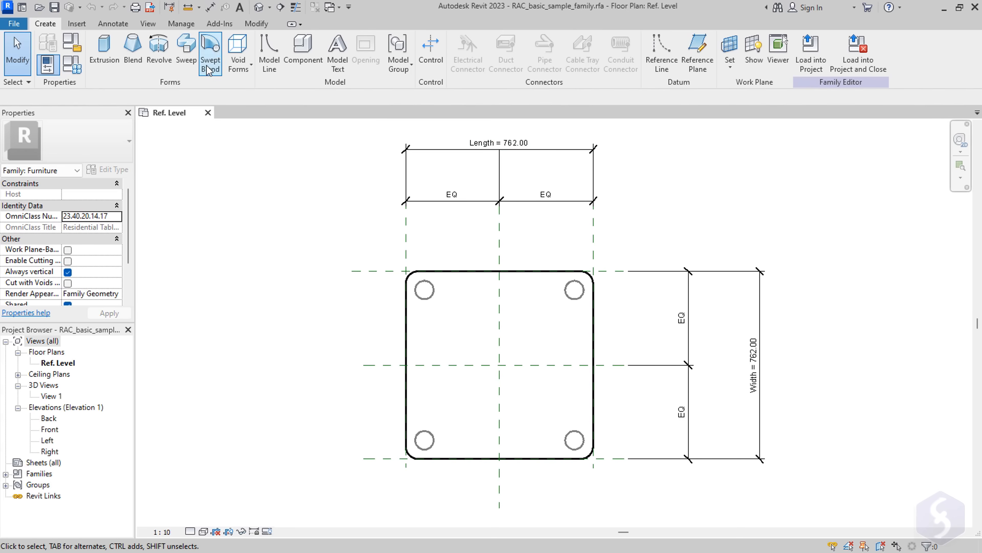
- Browse the sample projects and view the Typical Room WSHP 3D view in the systems sample
{"action": "left_click", "coordinate": [148, 24]}
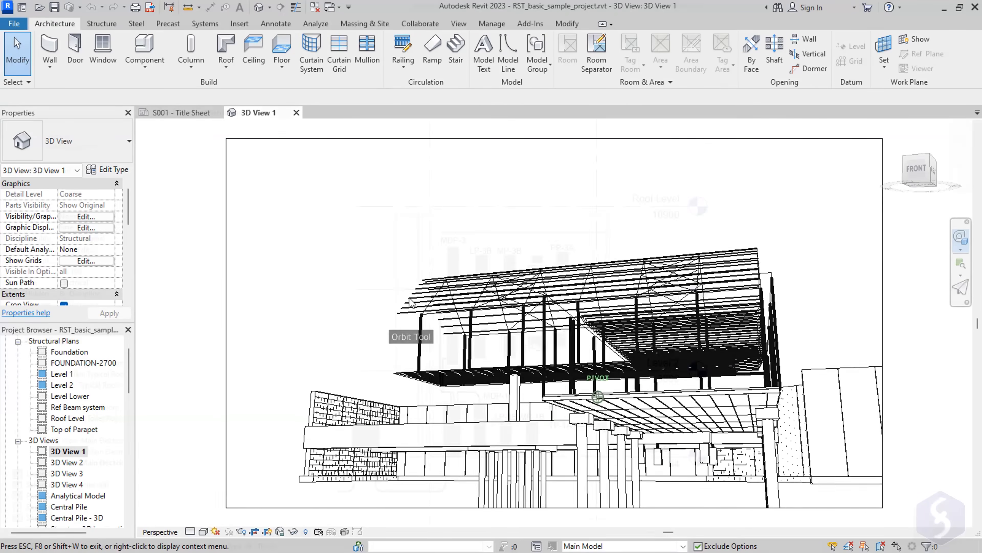
{"action": "double_click", "coordinate": [81, 362]}
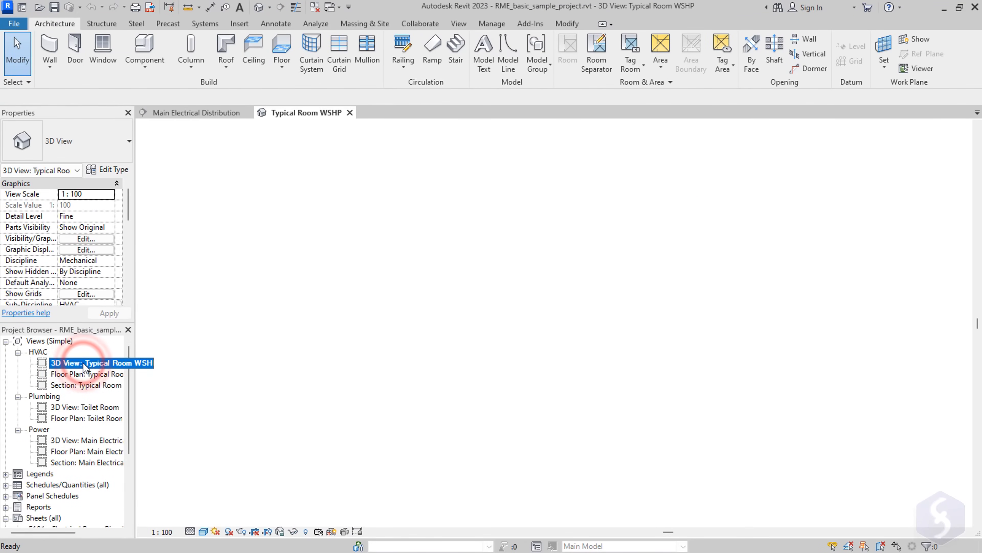
{"action": "double_click", "coordinate": [101, 362]}
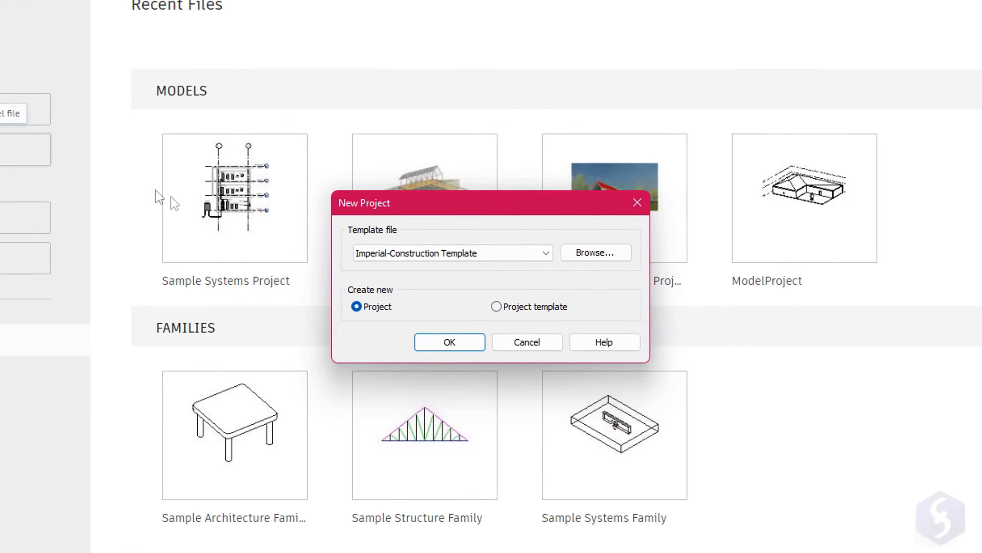
- Create a new project from the Metric-Architectural Template
{"action": "left_click", "coordinate": [541, 252]}
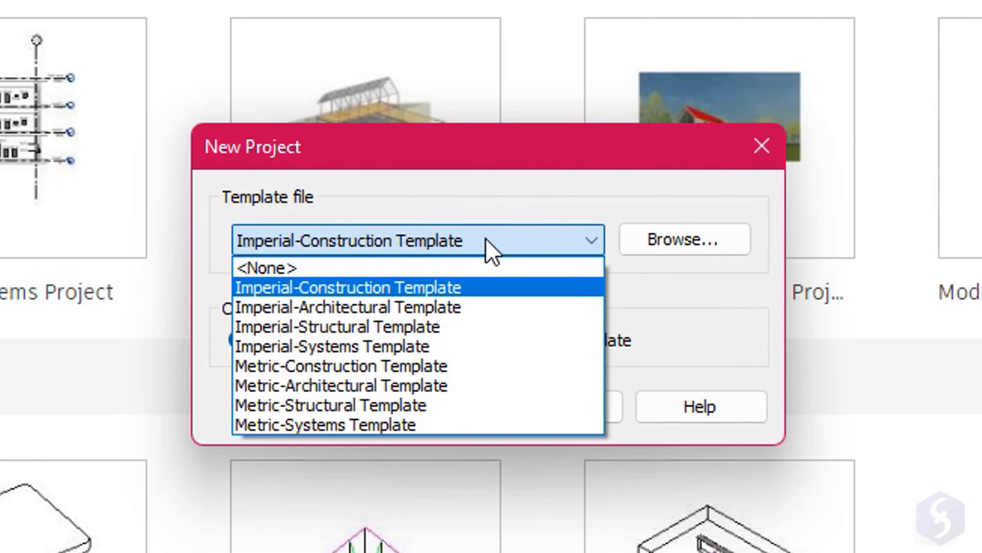
{"action": "mouse_move", "coordinate": [338, 386]}
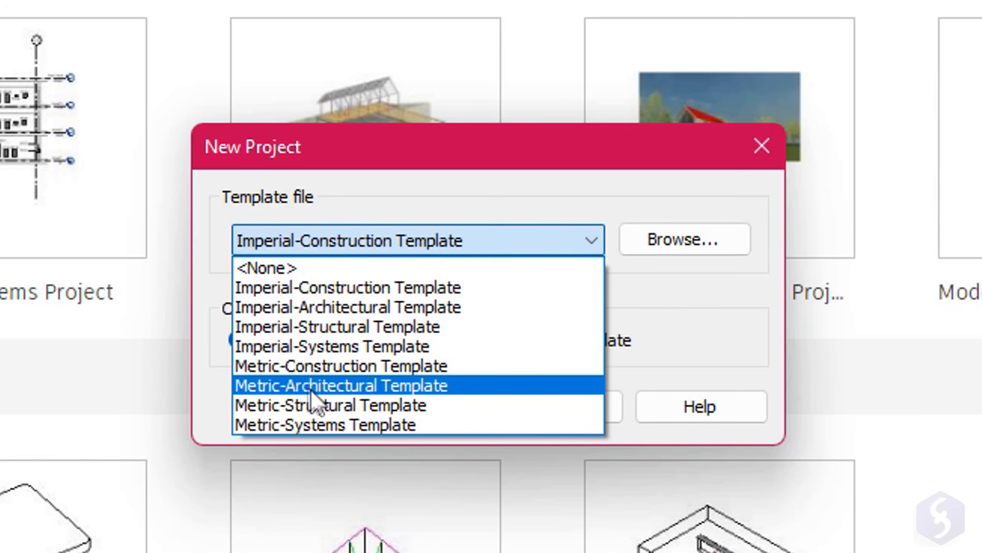
{"action": "left_click", "coordinate": [340, 386]}
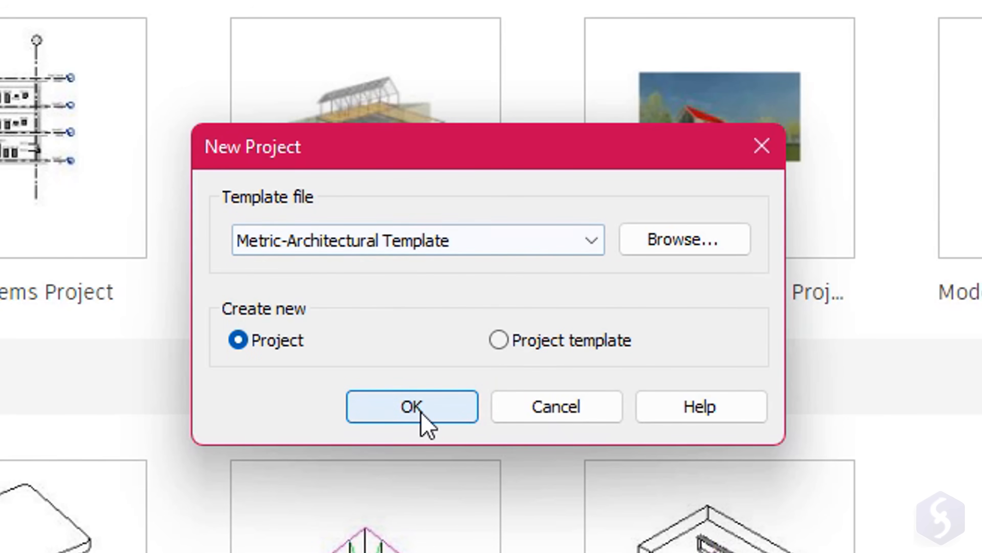
{"action": "left_click", "coordinate": [412, 406]}
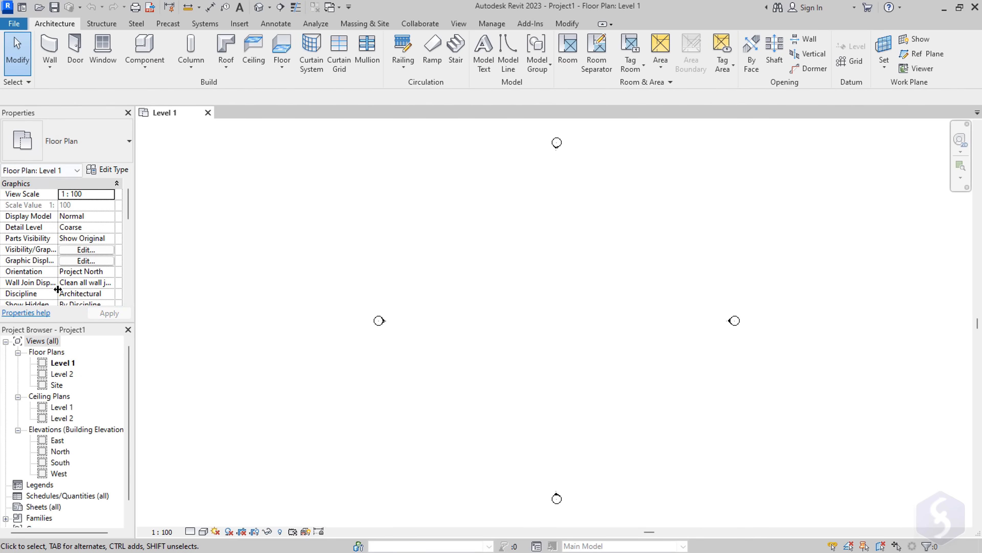
{"action": "mouse_move", "coordinate": [91, 58]}
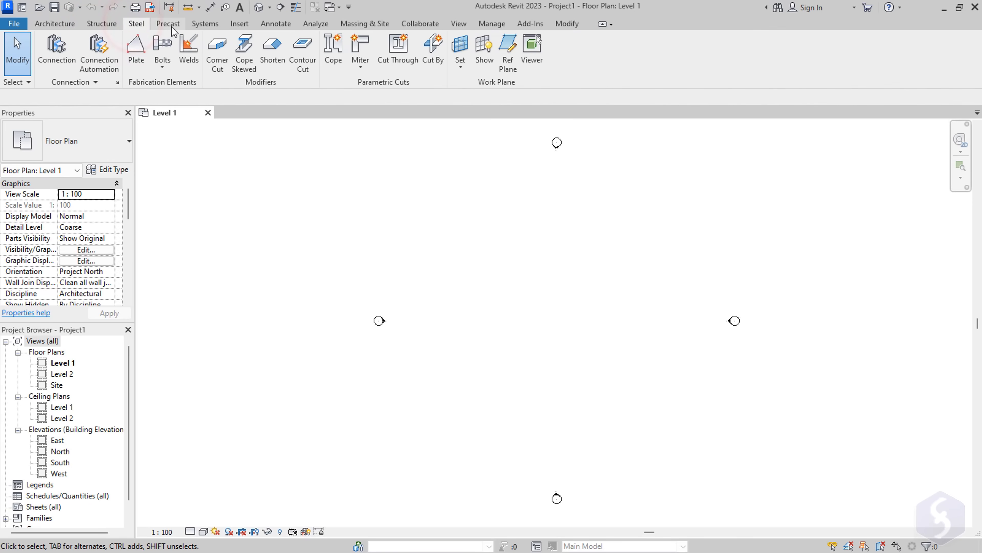
- Browse the Steel ribbon tools and close the Properties palette
{"action": "left_click", "coordinate": [56, 25]}
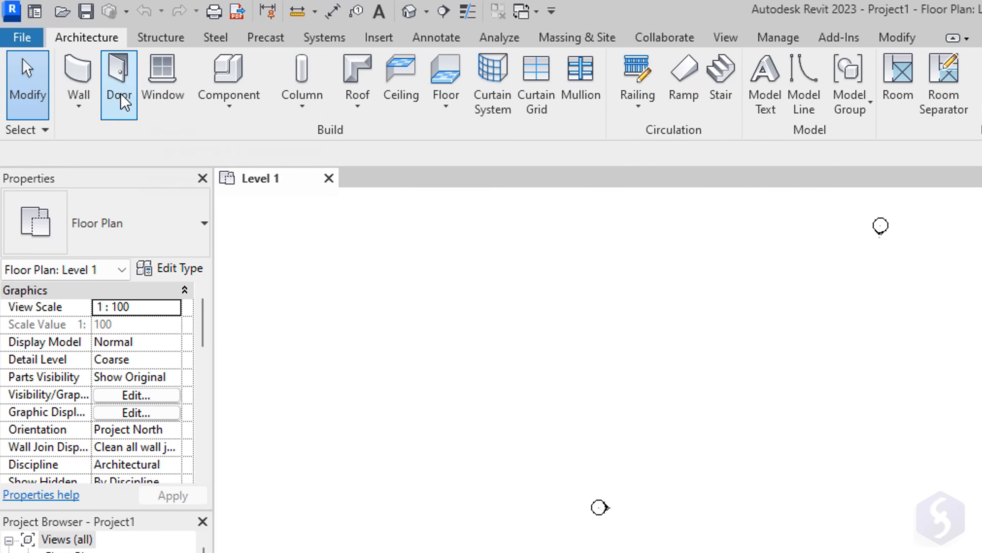
{"action": "left_click", "coordinate": [229, 81]}
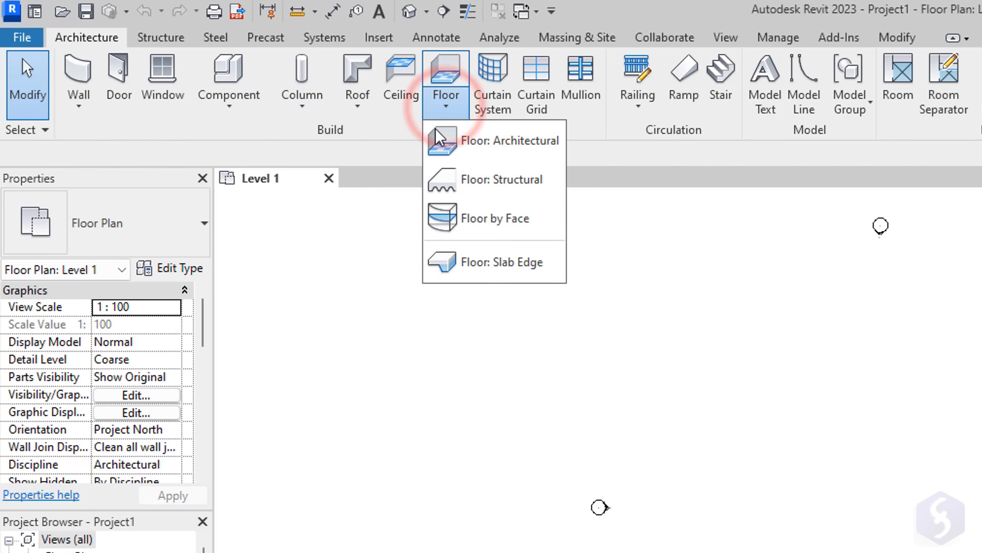
{"action": "mouse_move", "coordinate": [507, 180]}
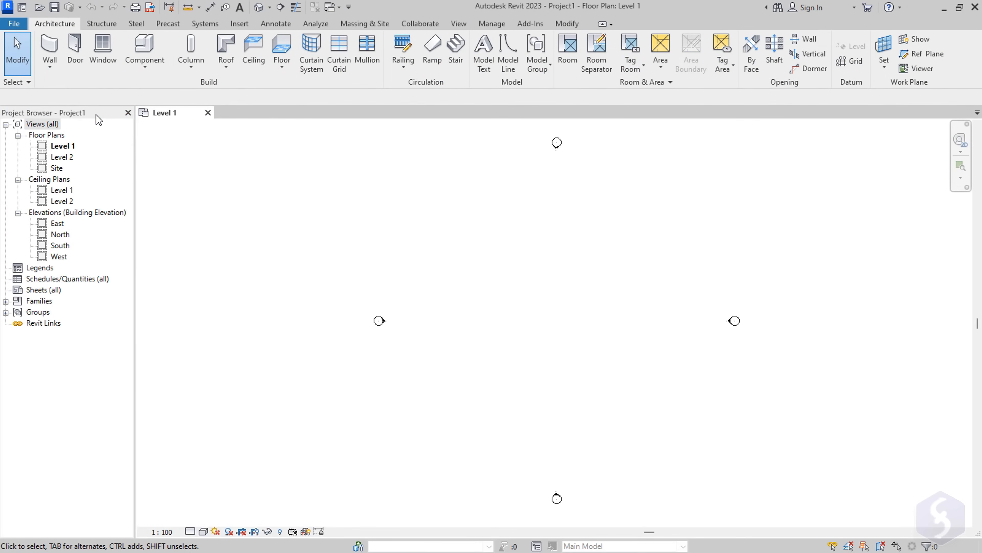
- Turn the Properties palette back on from the View tab's User Interface list
{"action": "left_click", "coordinate": [458, 24]}
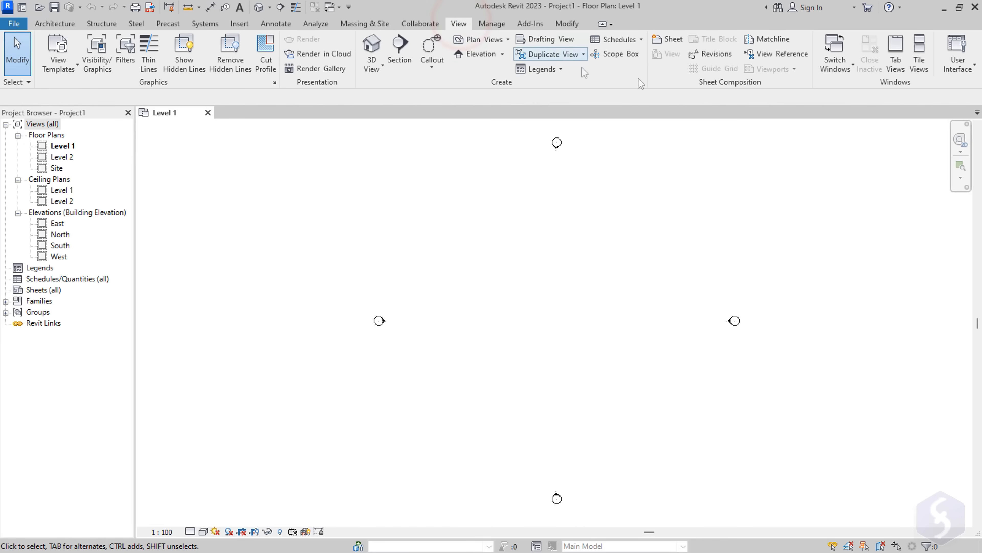
{"action": "left_click", "coordinate": [957, 52]}
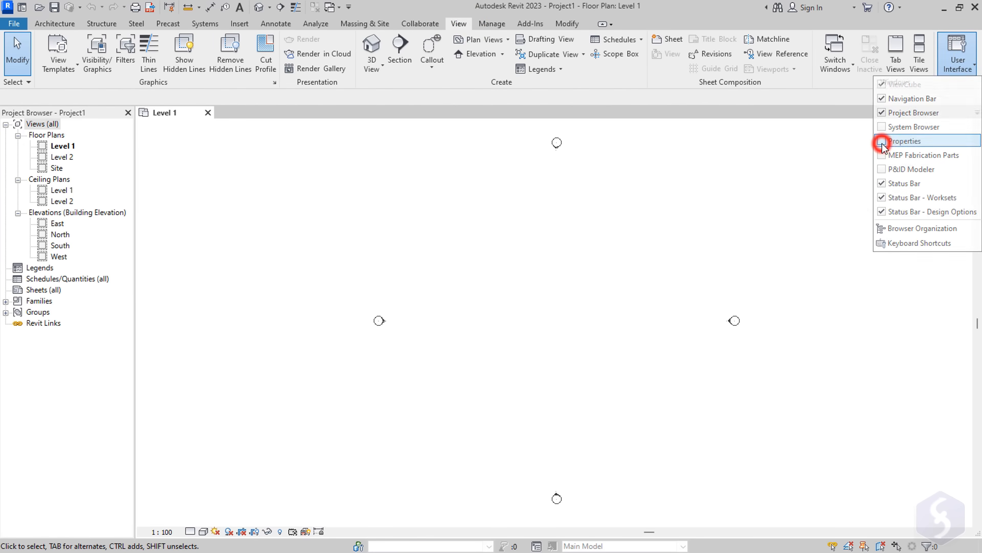
{"action": "left_click", "coordinate": [905, 140]}
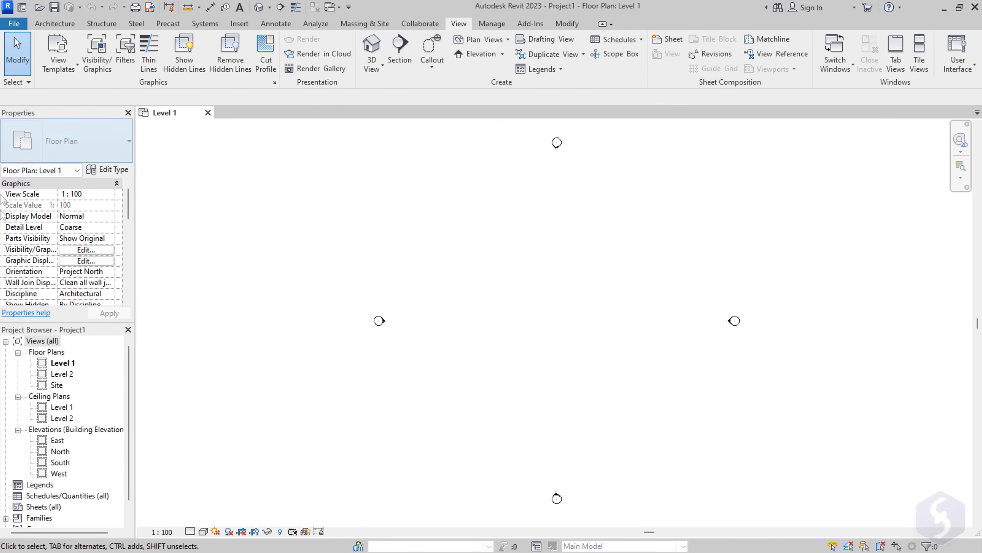
- Review the Active theme in Options > User Interface and close Options
{"action": "left_click", "coordinate": [13, 23]}
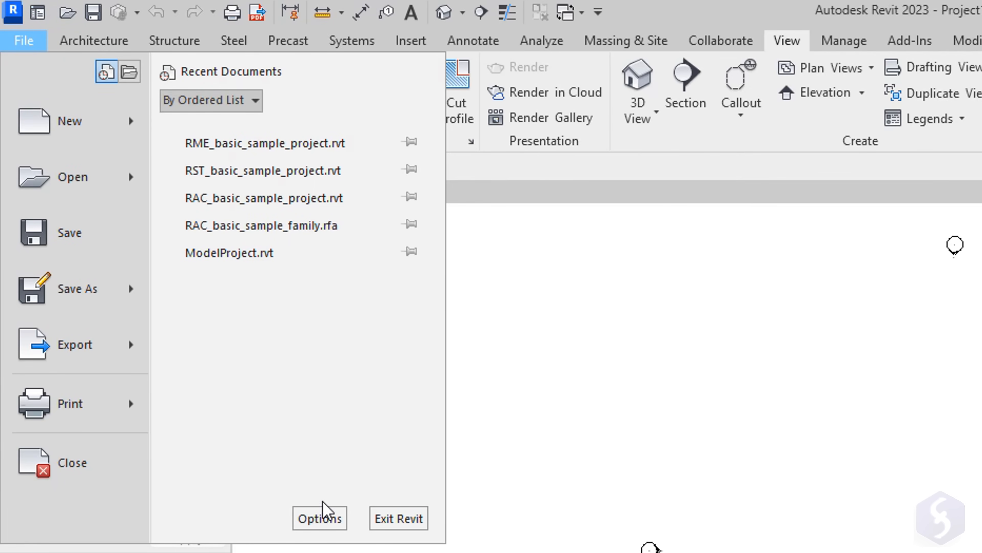
{"action": "left_click", "coordinate": [318, 517]}
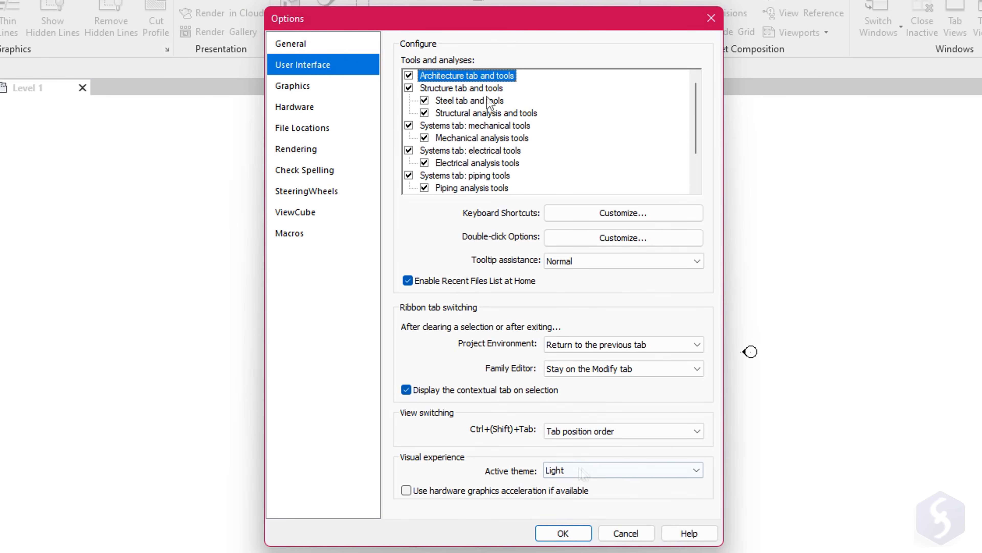
{"action": "left_click", "coordinate": [623, 470]}
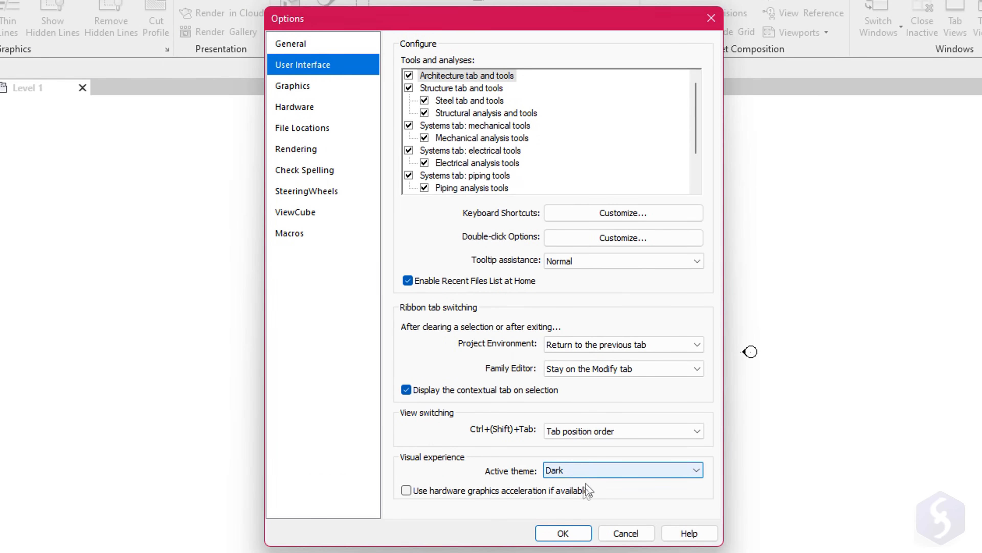
{"action": "left_click", "coordinate": [562, 533]}
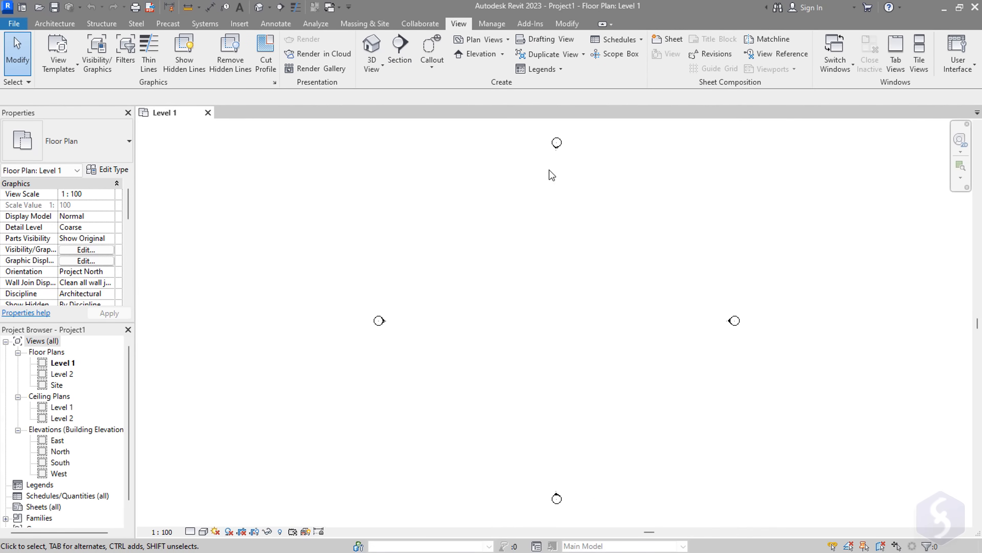
{"action": "mouse_move", "coordinate": [635, 271]}
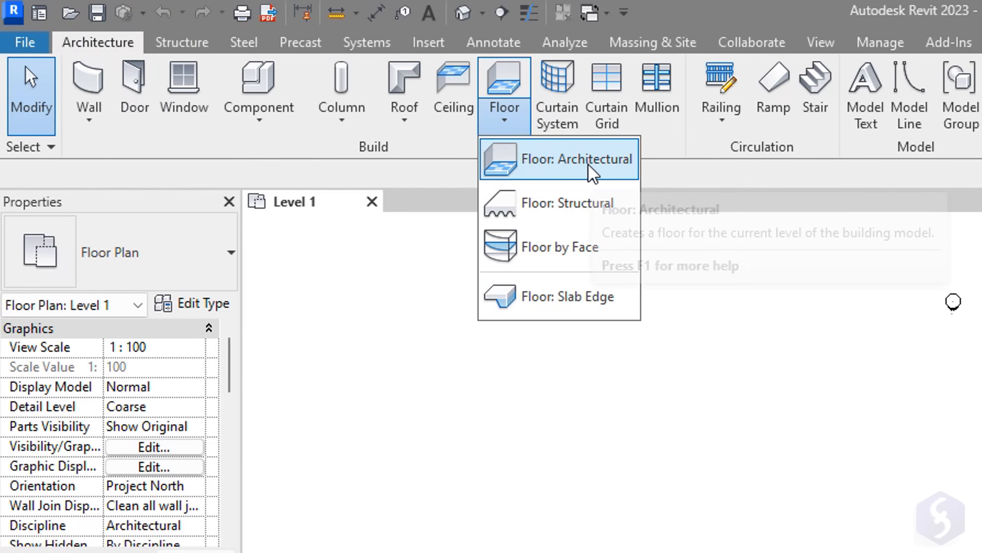
- Start an architectural floor and sketch rectangle and hexagon boundary outlines on Level 1
{"action": "left_click", "coordinate": [577, 159]}
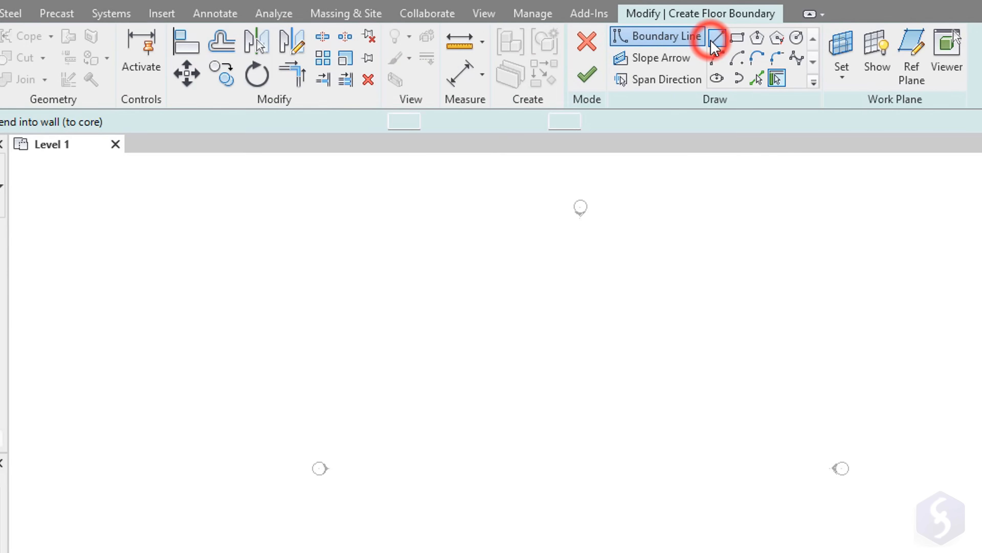
{"action": "left_click", "coordinate": [716, 39]}
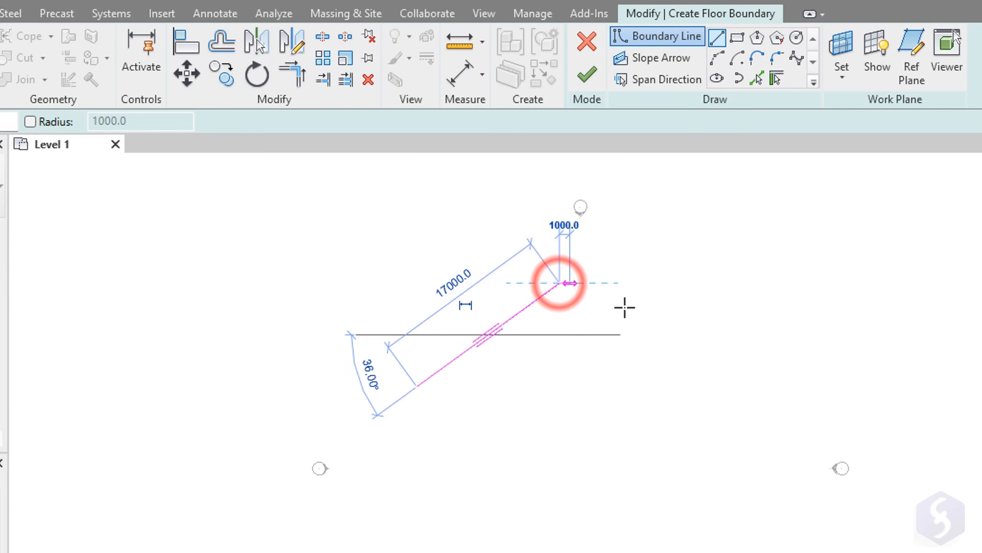
{"action": "left_click", "coordinate": [715, 58]}
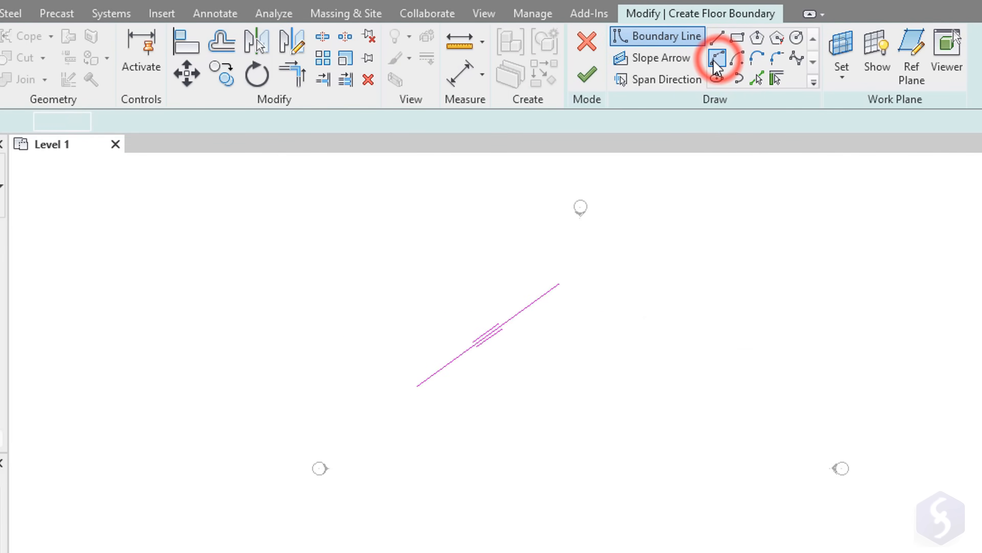
{"action": "left_click", "coordinate": [717, 58]}
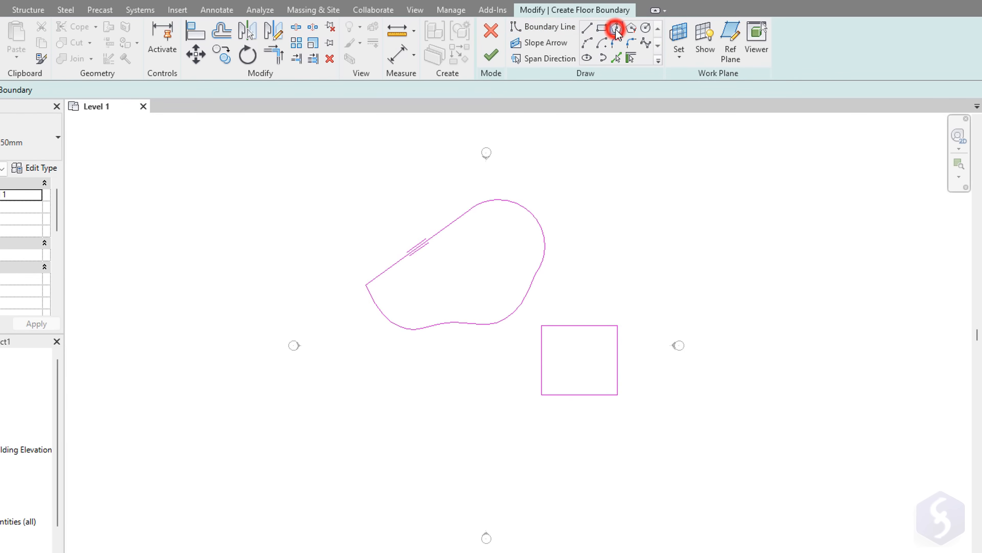
{"action": "left_click", "coordinate": [615, 27]}
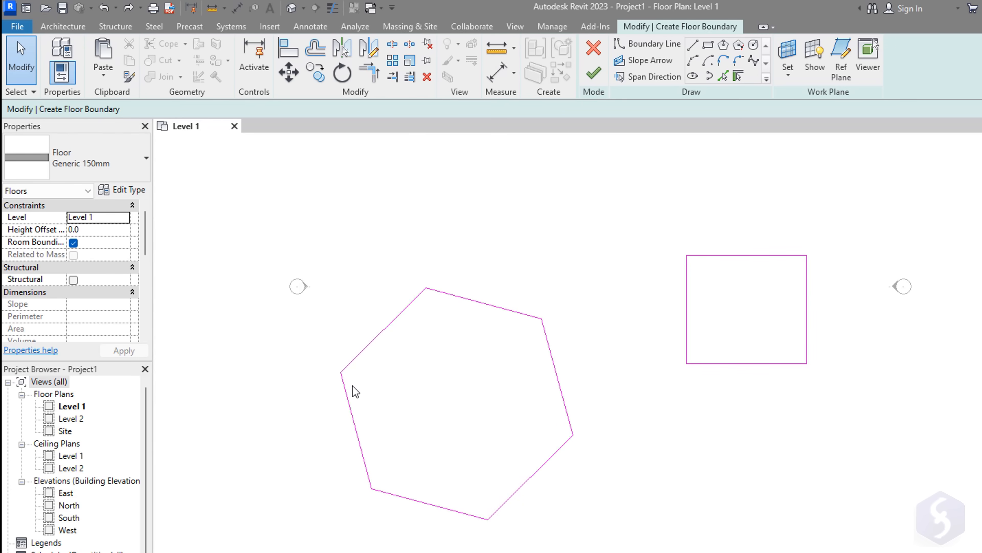
{"action": "mouse_move", "coordinate": [777, 256]}
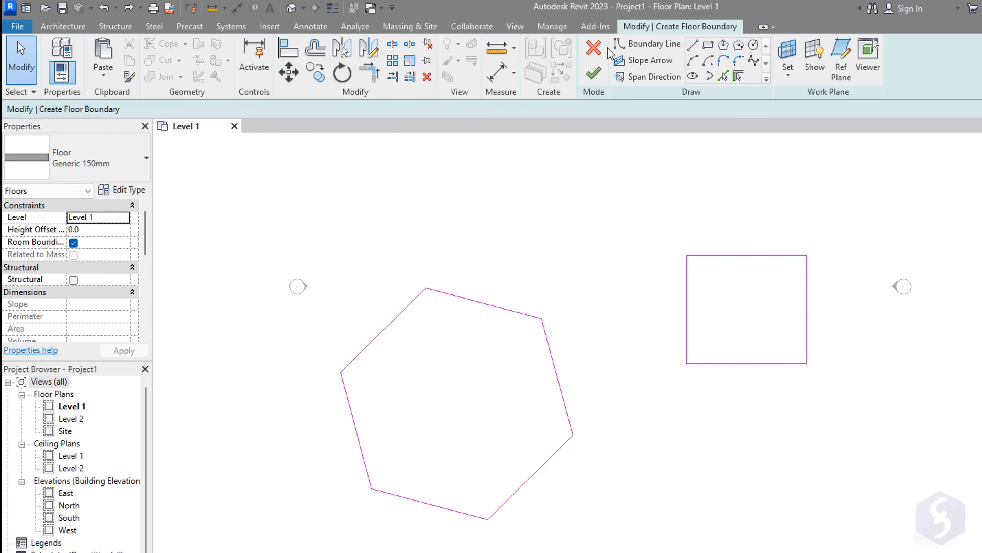
{"action": "mouse_move", "coordinate": [592, 48]}
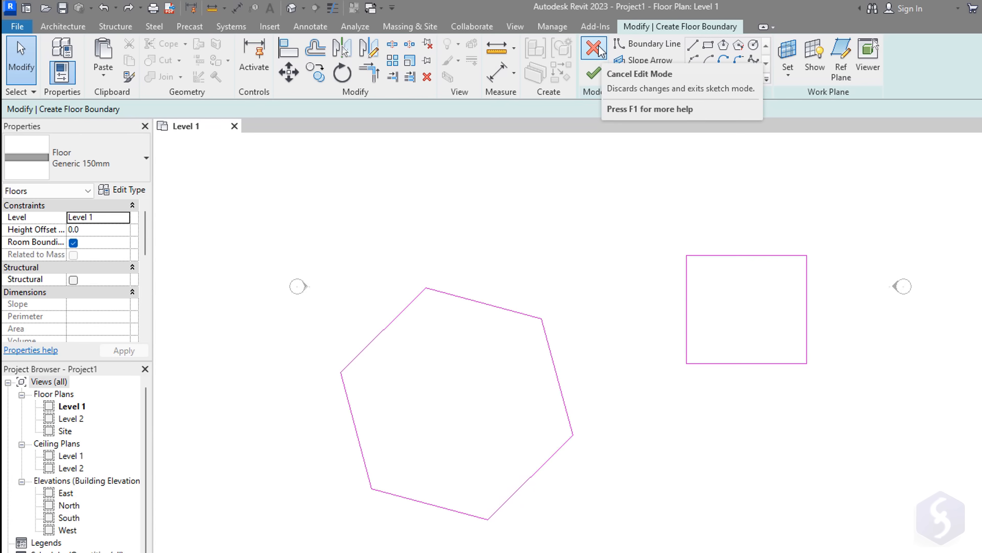
{"action": "mouse_move", "coordinate": [592, 74]}
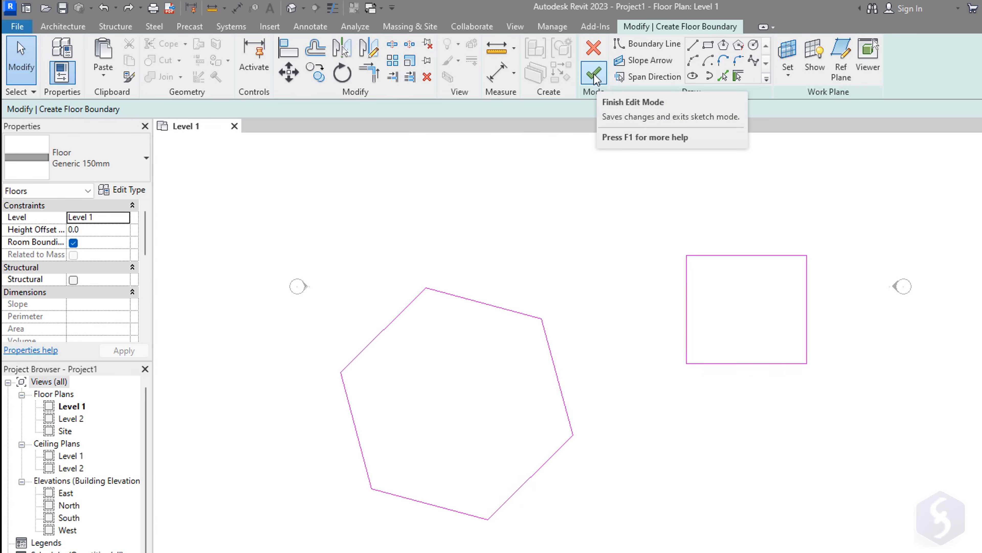
- Finish the sketch to create the hexagon and rectangle floors
{"action": "left_click", "coordinate": [592, 73]}
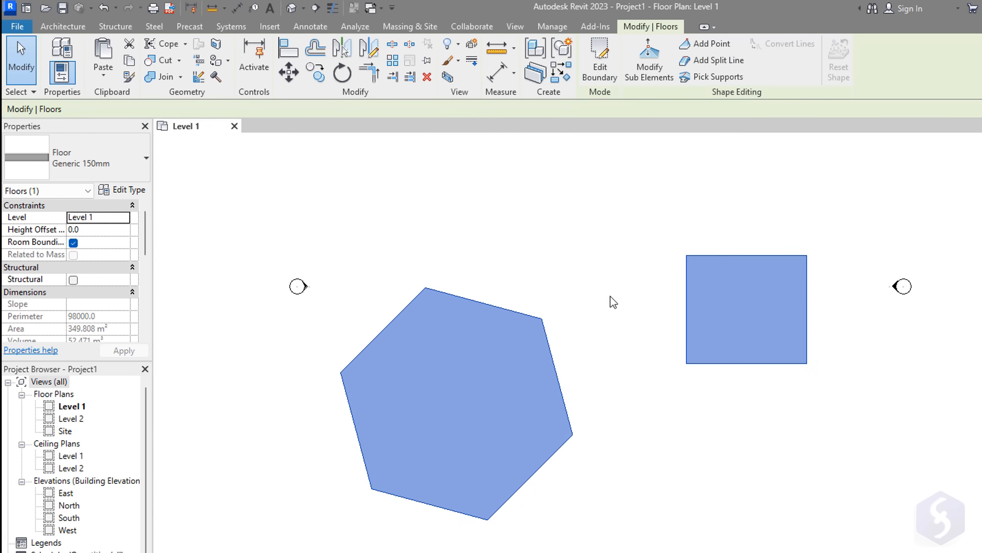
{"action": "mouse_move", "coordinate": [700, 425]}
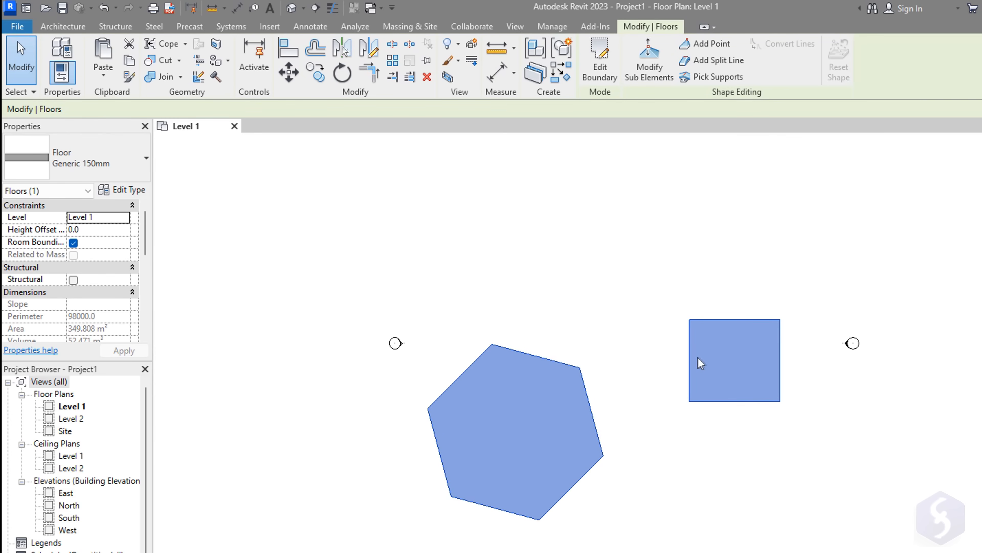
- Replace the old floors with one large rectangular architectural floor
{"action": "left_click", "coordinate": [599, 61]}
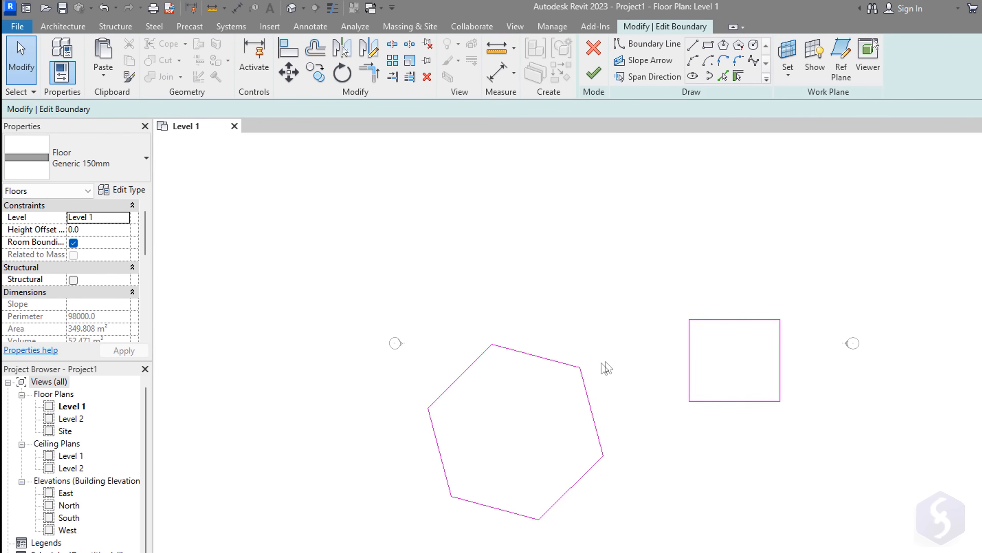
{"action": "mouse_move", "coordinate": [659, 466]}
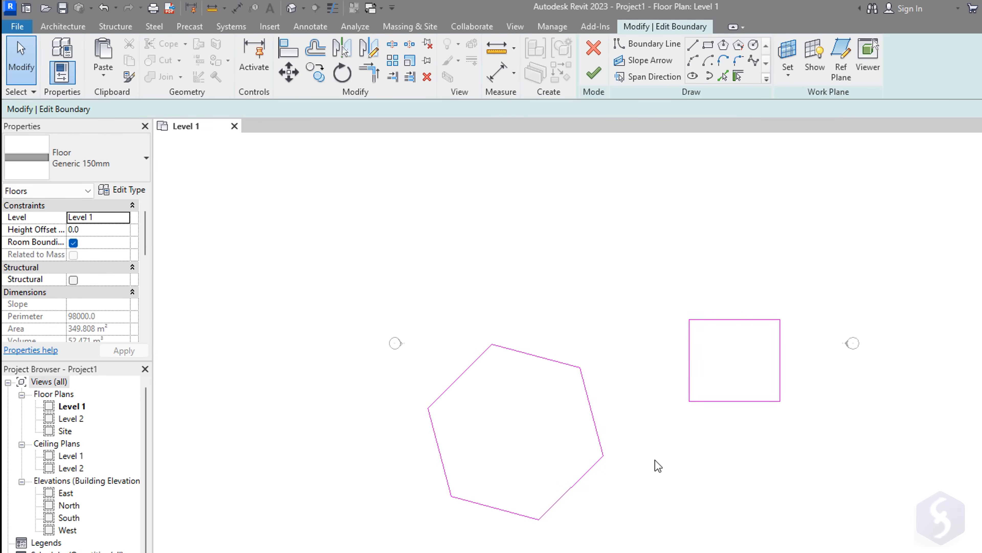
{"action": "mouse_move", "coordinate": [676, 358]}
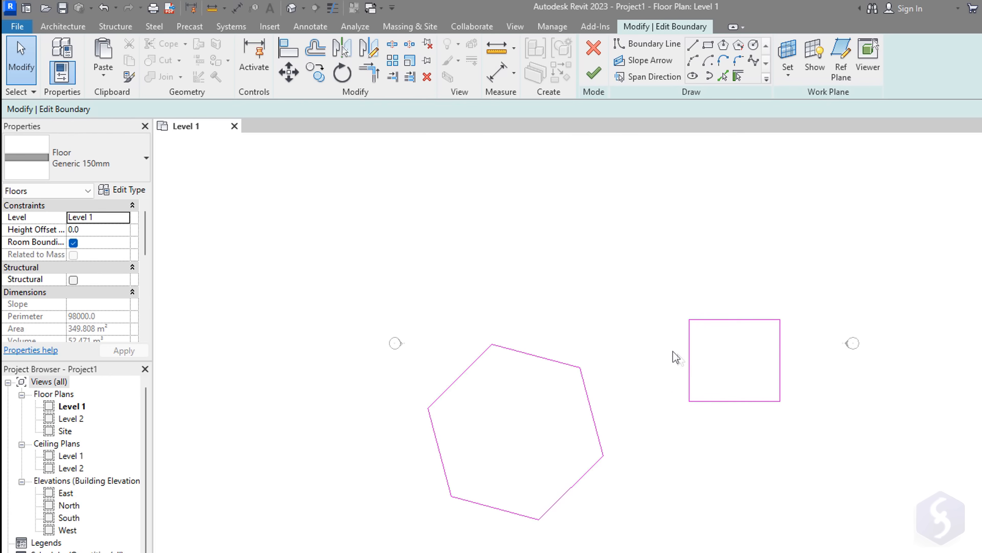
{"action": "left_click", "coordinate": [593, 73]}
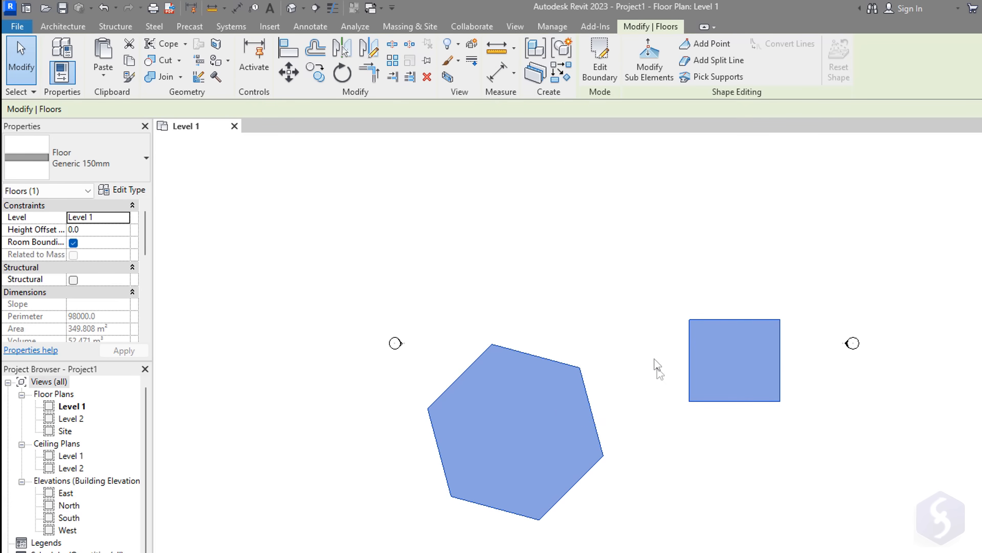
{"action": "left_click", "coordinate": [318, 61]}
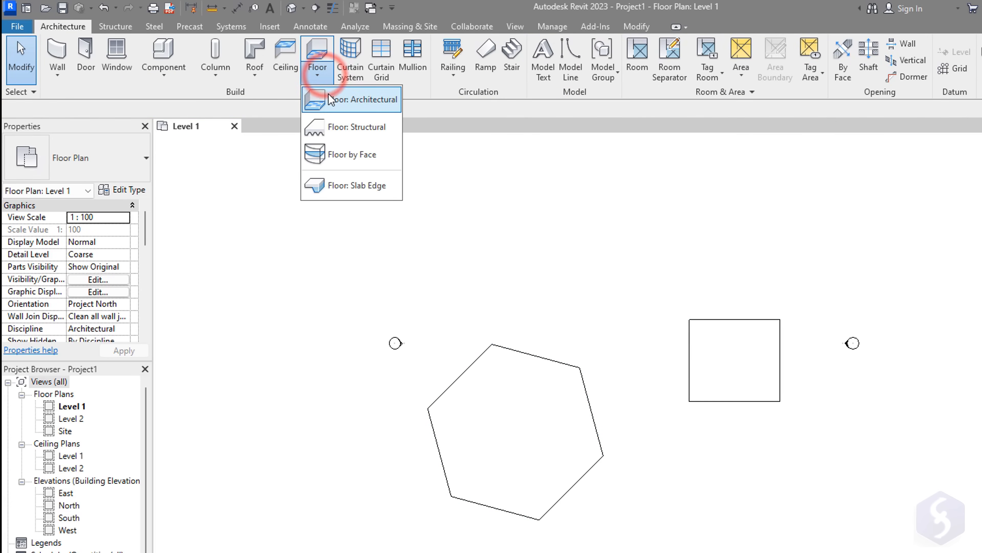
{"action": "left_click", "coordinate": [351, 99]}
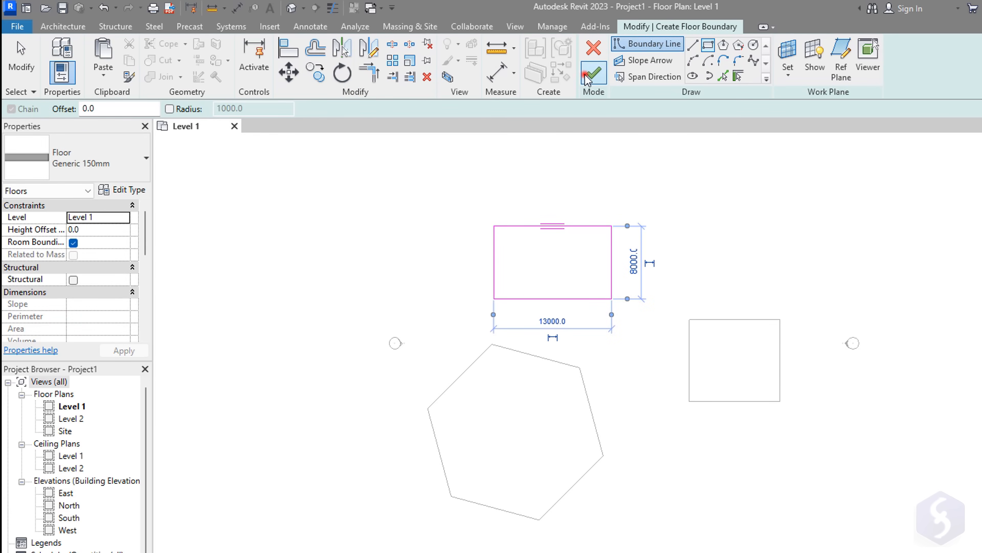
{"action": "left_click", "coordinate": [592, 75]}
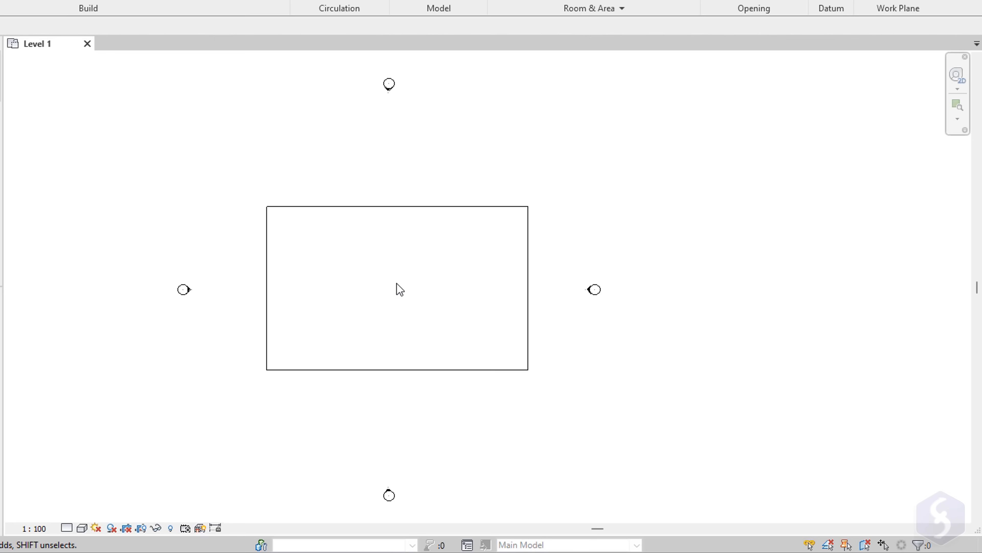
- Center the rectangle in the plan and reopen its boundary for editing
{"action": "left_click_drag", "start_coordinate": [397, 287], "coordinate": [364, 331]}
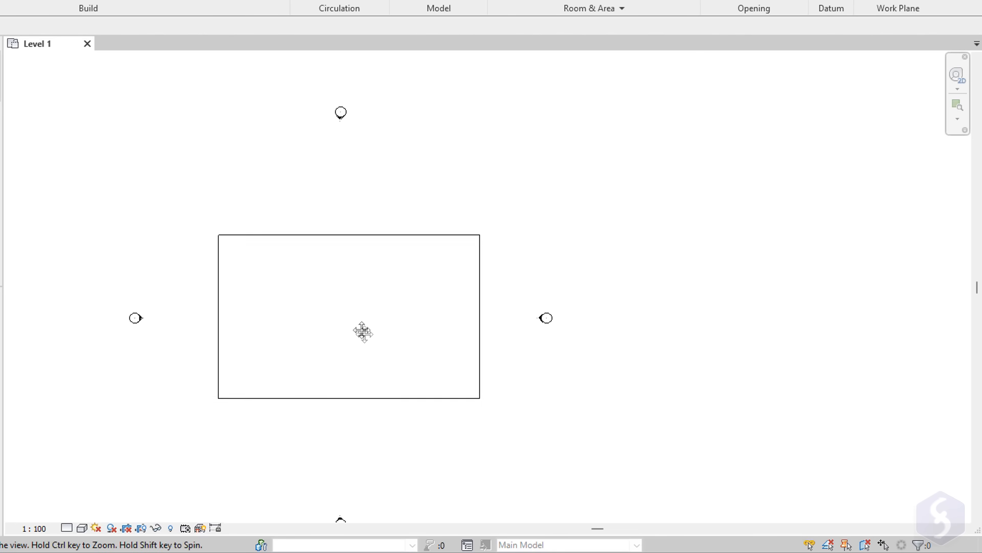
{"action": "left_click", "coordinate": [694, 380]}
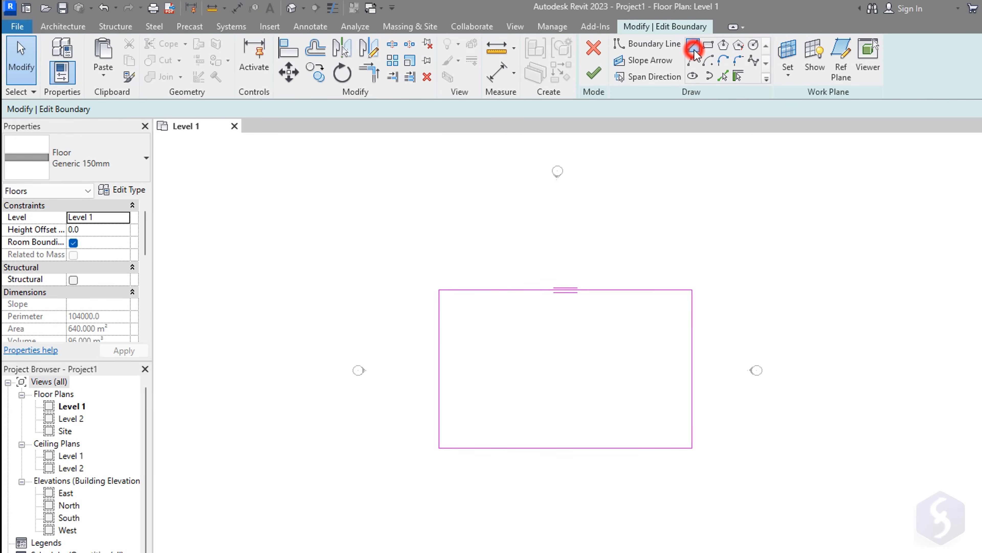
- Sketch trial boundary lines inside the floor and abandon them
{"action": "left_click", "coordinate": [694, 49]}
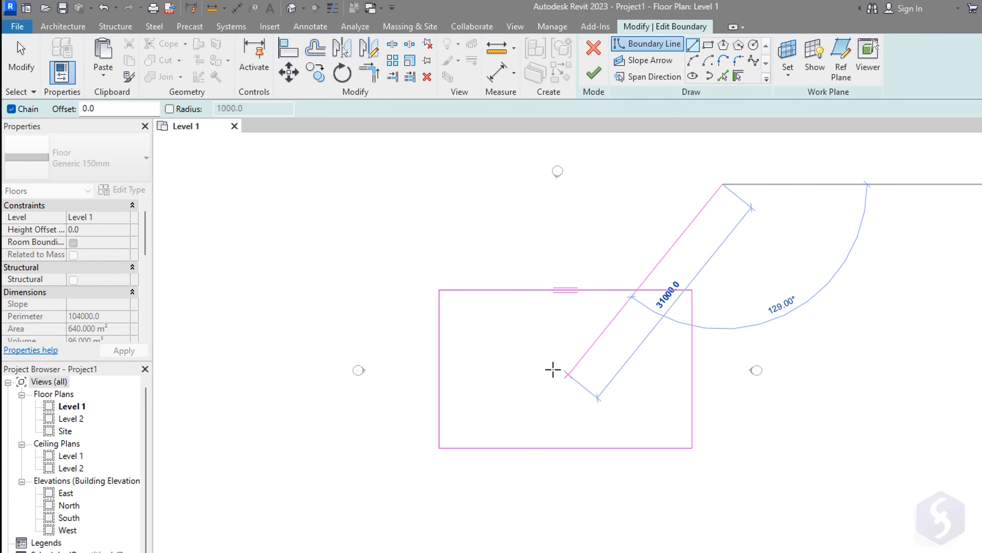
{"action": "left_click_drag", "start_coordinate": [567, 375], "coordinate": [564, 437]}
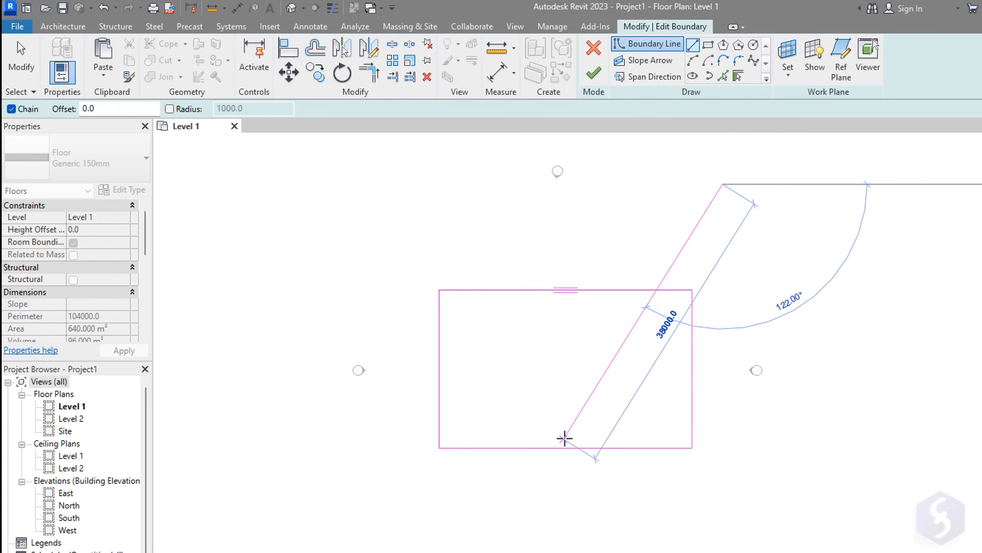
{"action": "left_click_drag", "start_coordinate": [566, 438], "coordinate": [605, 284]}
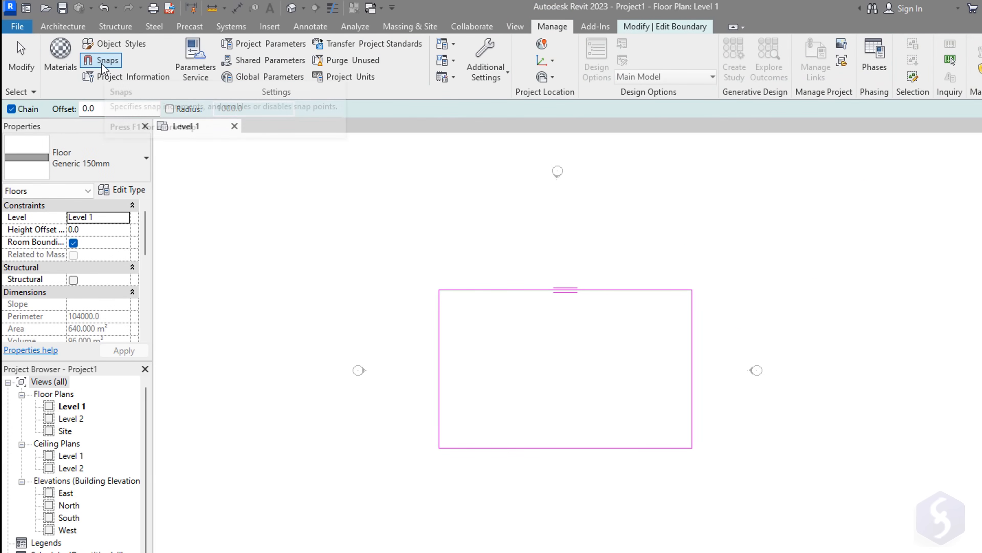
- Review the Snaps and Project Units settings without changing them
{"action": "left_click", "coordinate": [101, 60]}
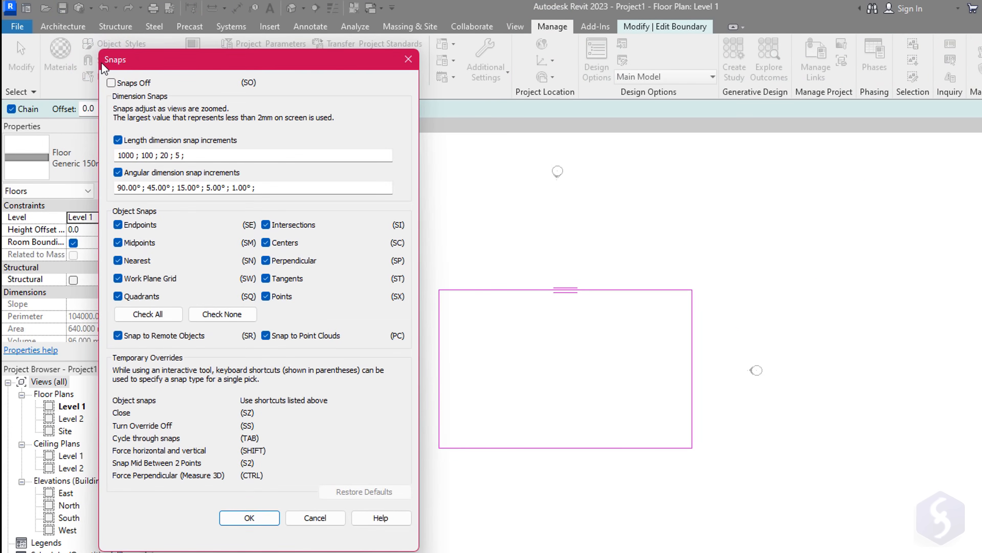
{"action": "left_click", "coordinate": [249, 517]}
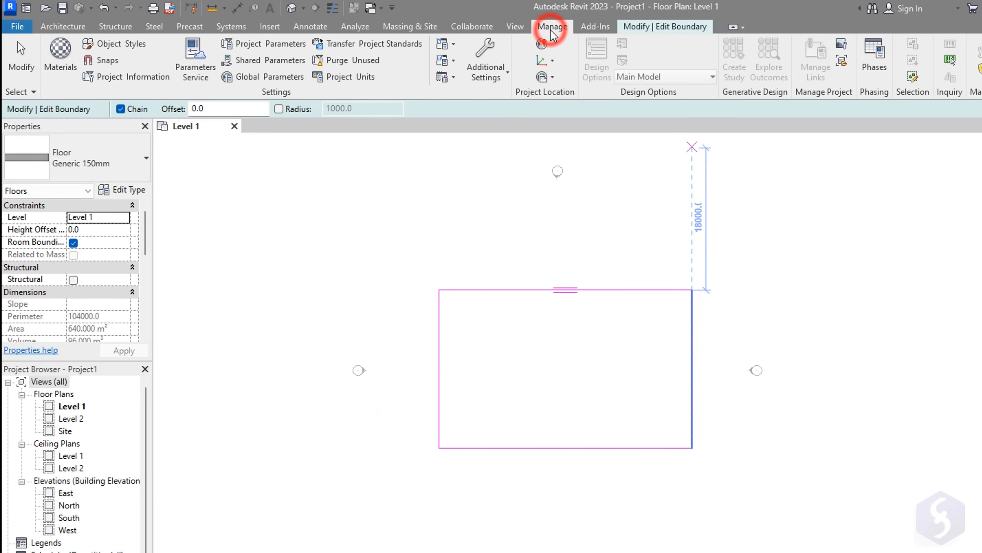
{"action": "mouse_move", "coordinate": [344, 76]}
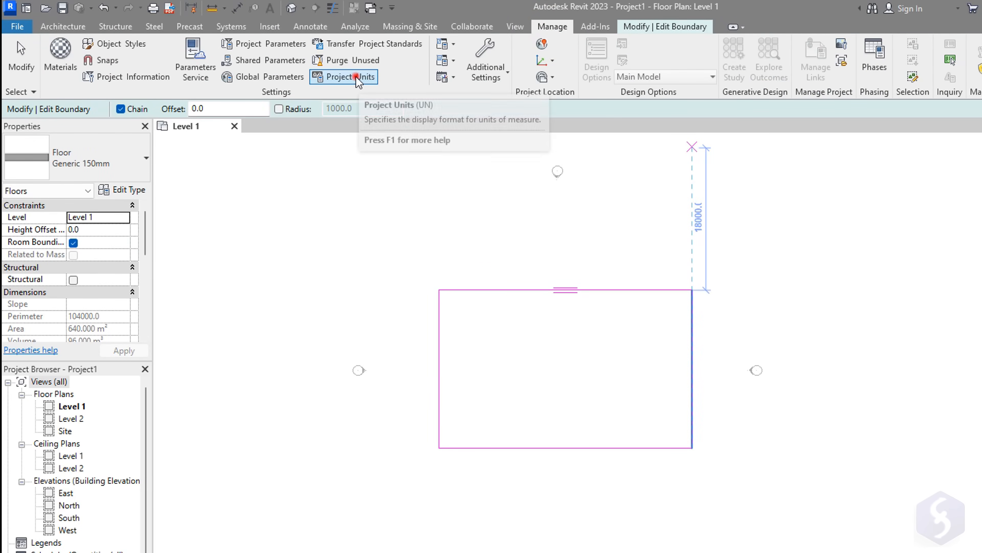
{"action": "left_click", "coordinate": [343, 76]}
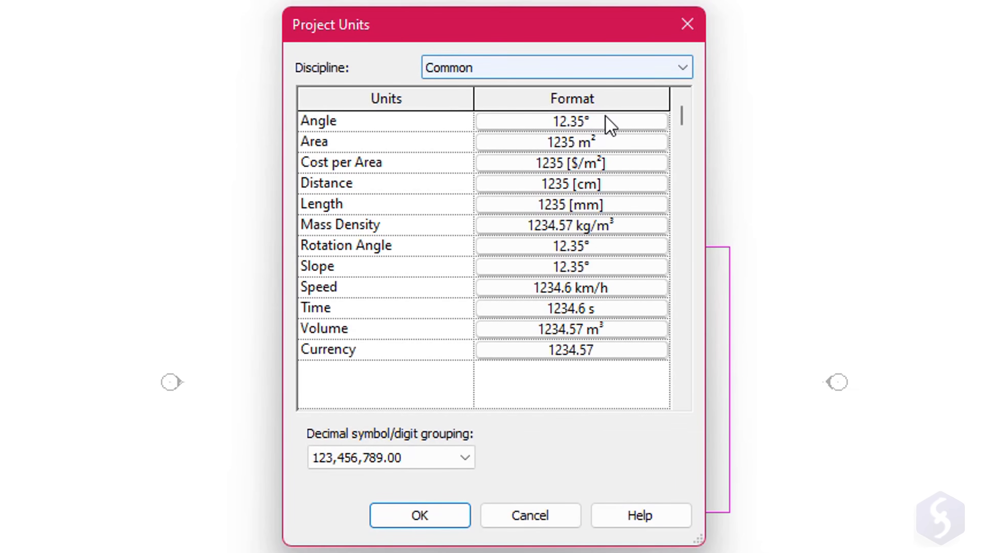
{"action": "left_click", "coordinate": [419, 514]}
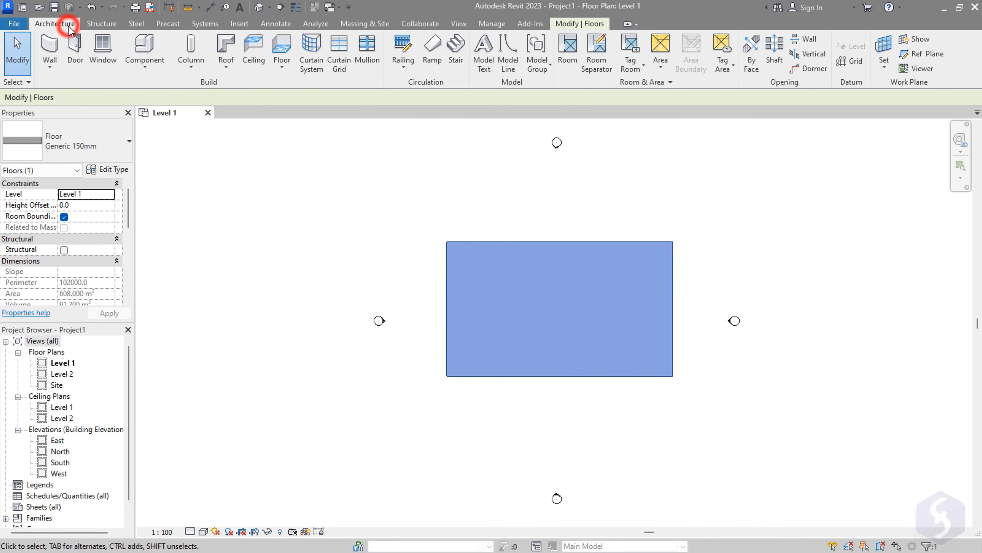
{"action": "mouse_move", "coordinate": [49, 51]}
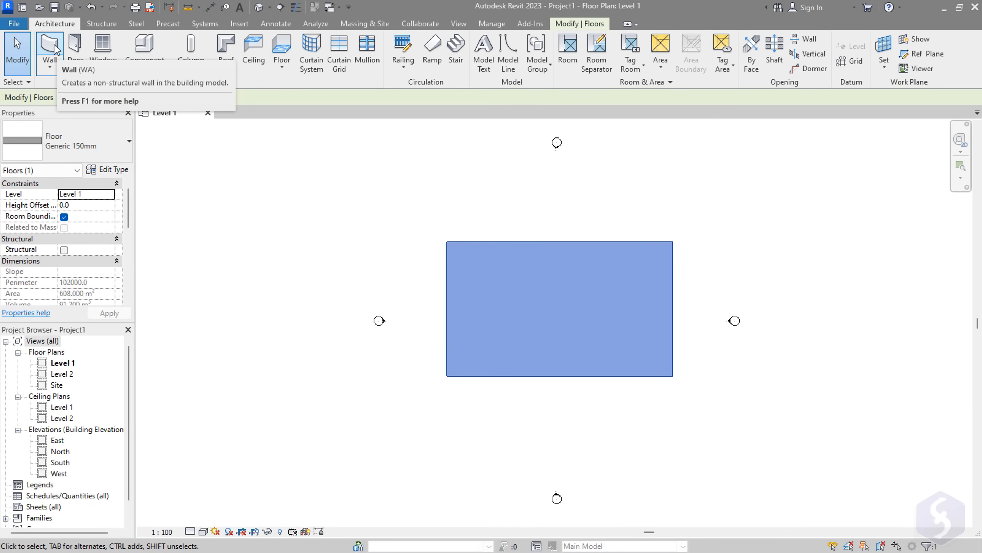
- Draw the Level 1 walls from the first corner point, enclosing the L-shaped layout with its dividing wall
{"action": "left_click", "coordinate": [49, 50]}
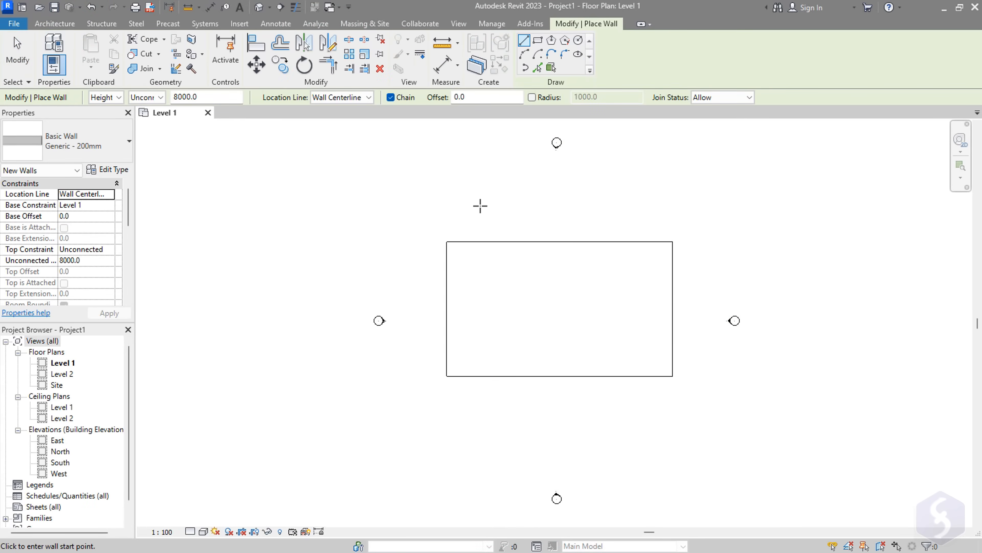
{"action": "left_click", "coordinate": [481, 206]}
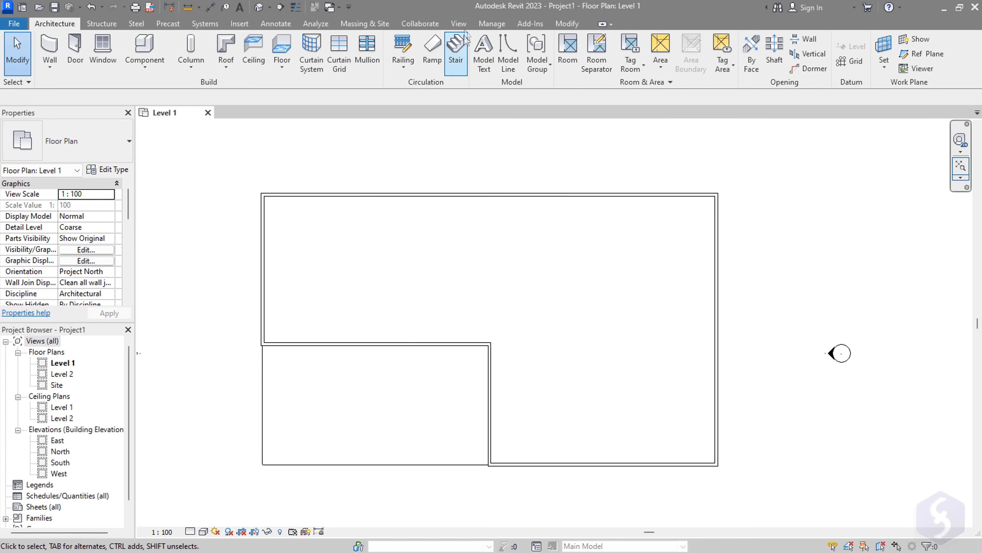
{"action": "left_click", "coordinate": [459, 23]}
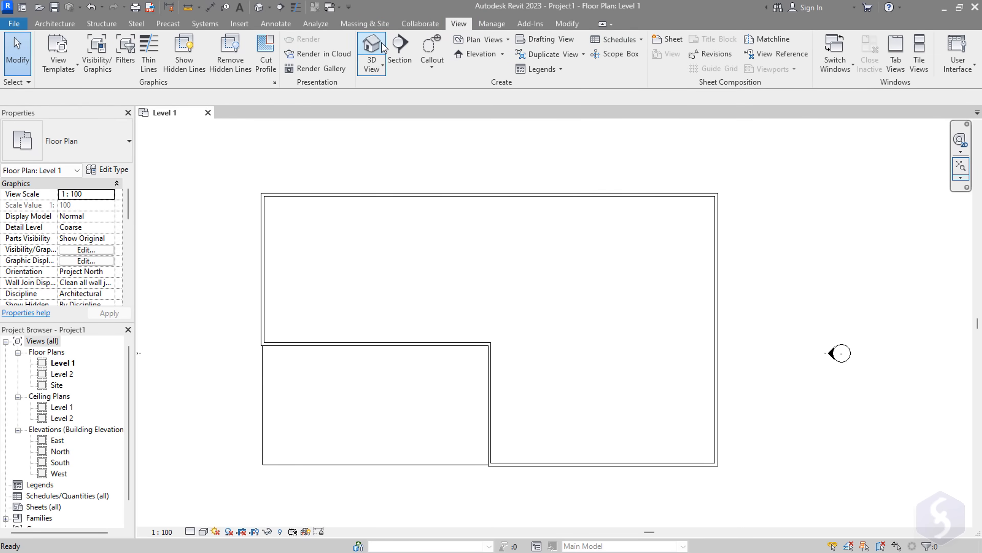
- Show the walled house in the default 3D view, reoriented via the ViewCube with the navigation wheel up
{"action": "left_click", "coordinate": [371, 45]}
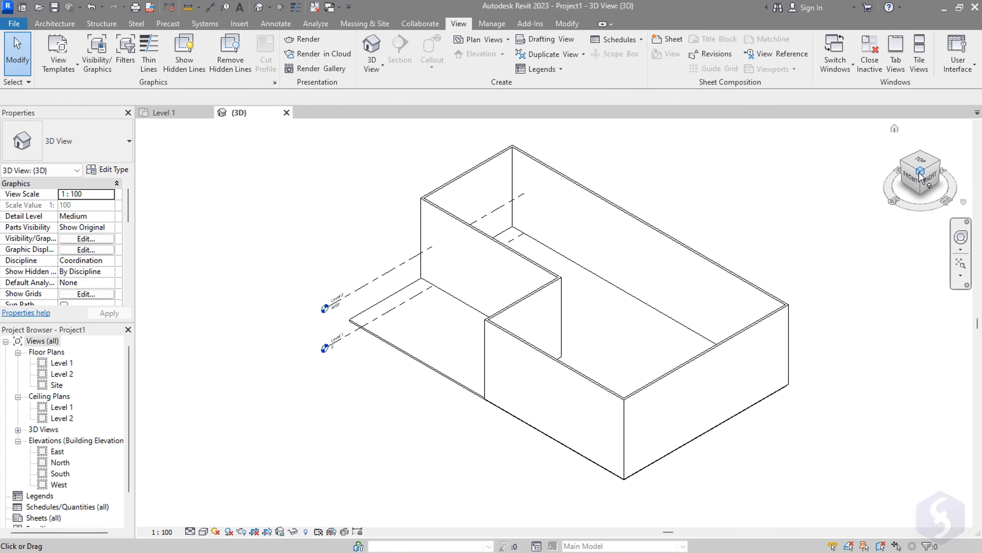
{"action": "left_click", "coordinate": [920, 160]}
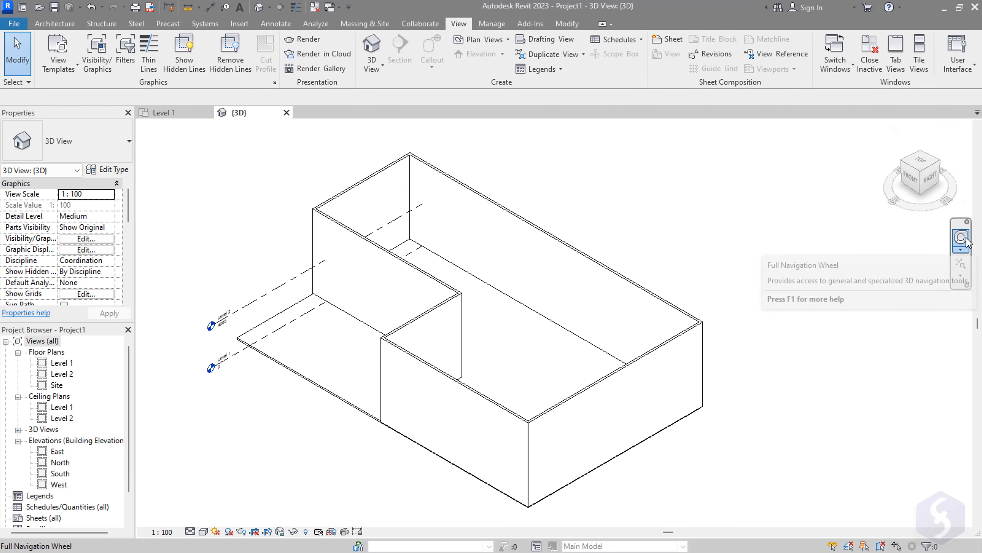
{"action": "left_click", "coordinate": [961, 237]}
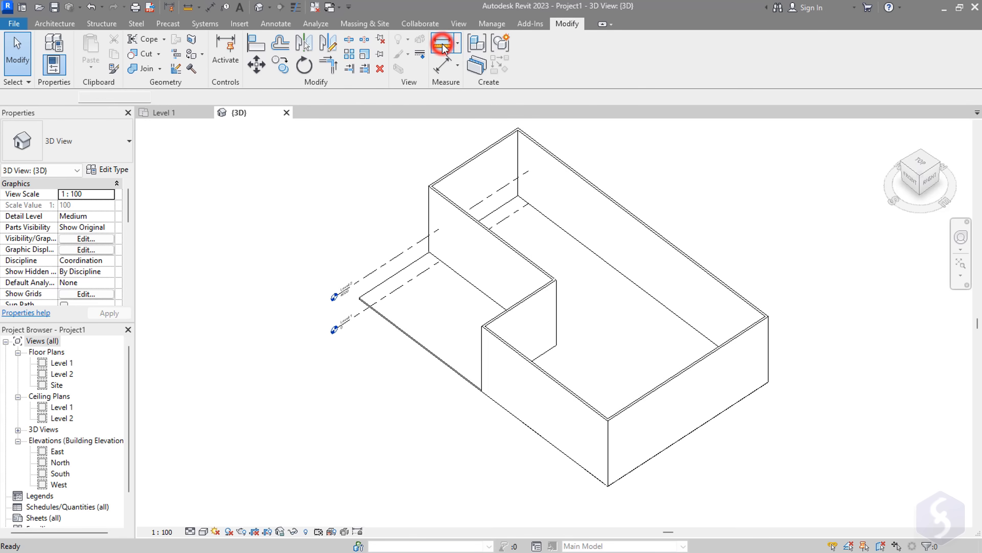
- Draw a chain of straight and arc walls of height 4000 beside the house
{"action": "left_click", "coordinate": [441, 43]}
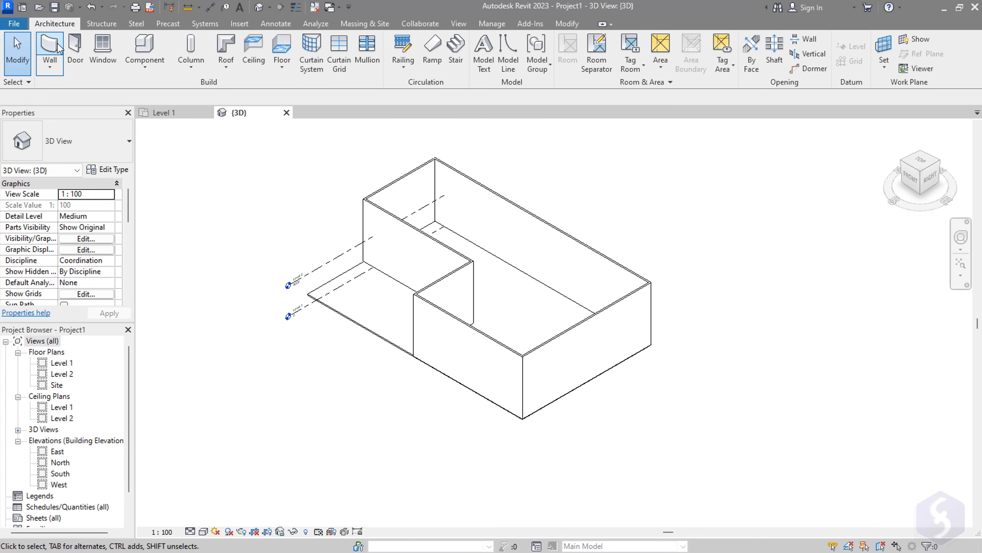
{"action": "left_click", "coordinate": [49, 51]}
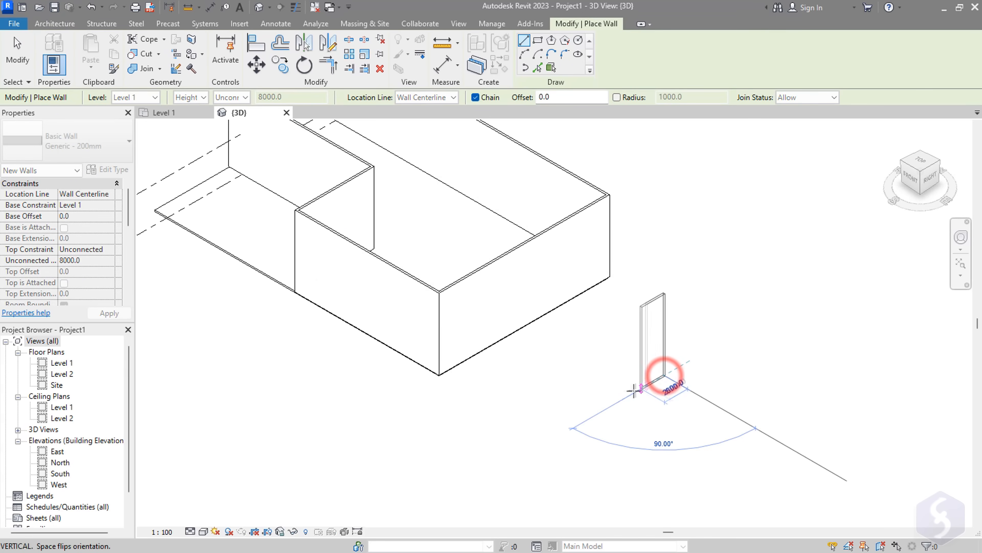
{"action": "left_click", "coordinate": [291, 98]}
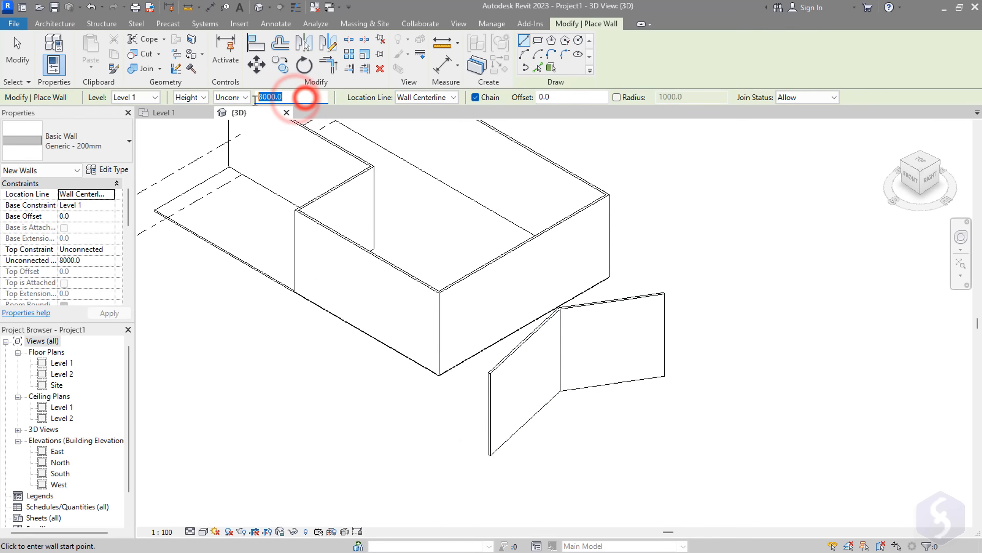
{"action": "type", "text": "4000"}
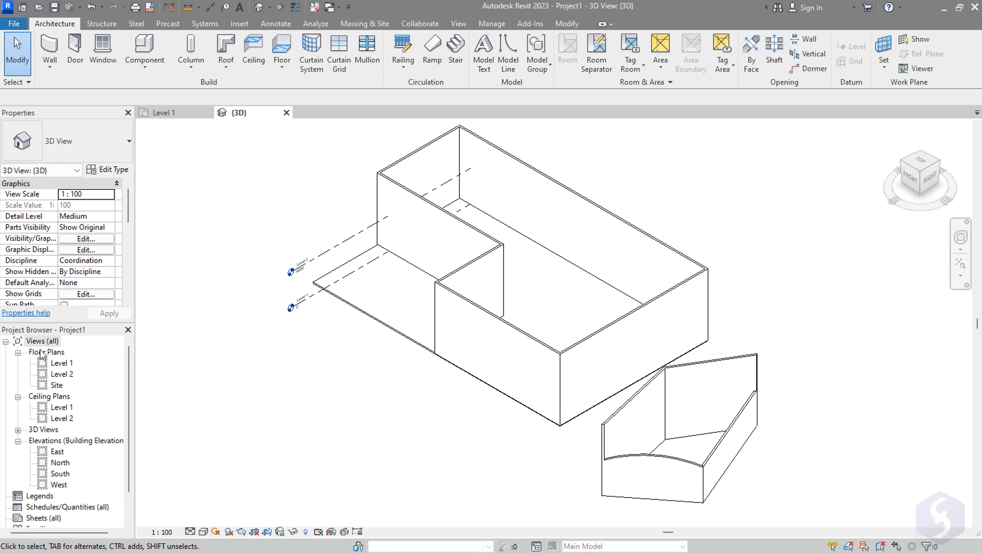
{"action": "mouse_move", "coordinate": [58, 369]}
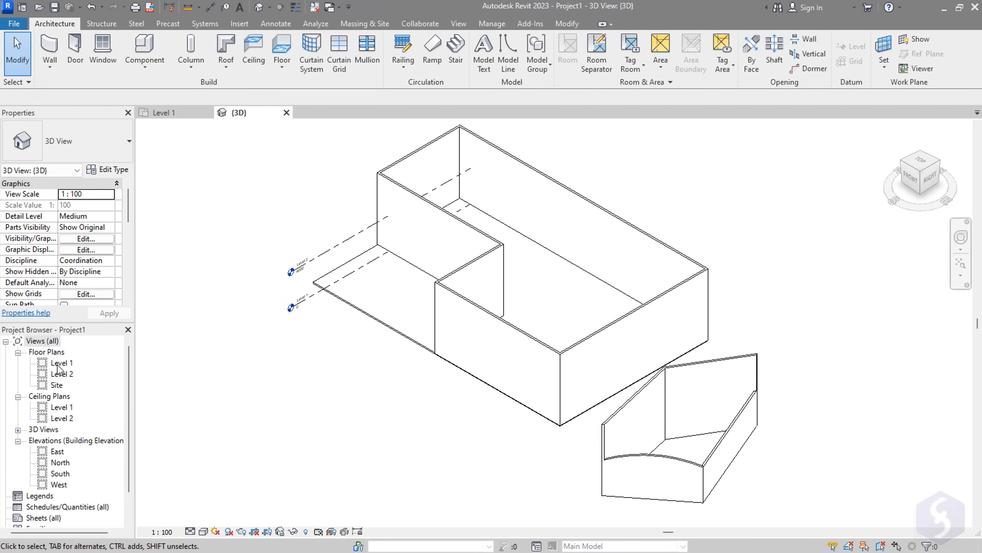
- Browse the Level 2 plan and the North and South elevations, closing the other open views
{"action": "double_click", "coordinate": [61, 374]}
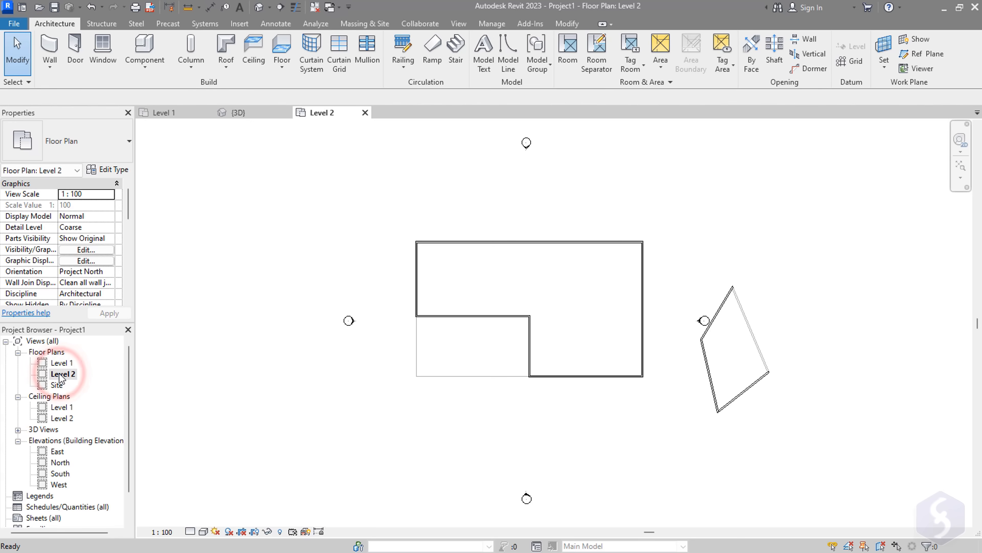
{"action": "double_click", "coordinate": [61, 363]}
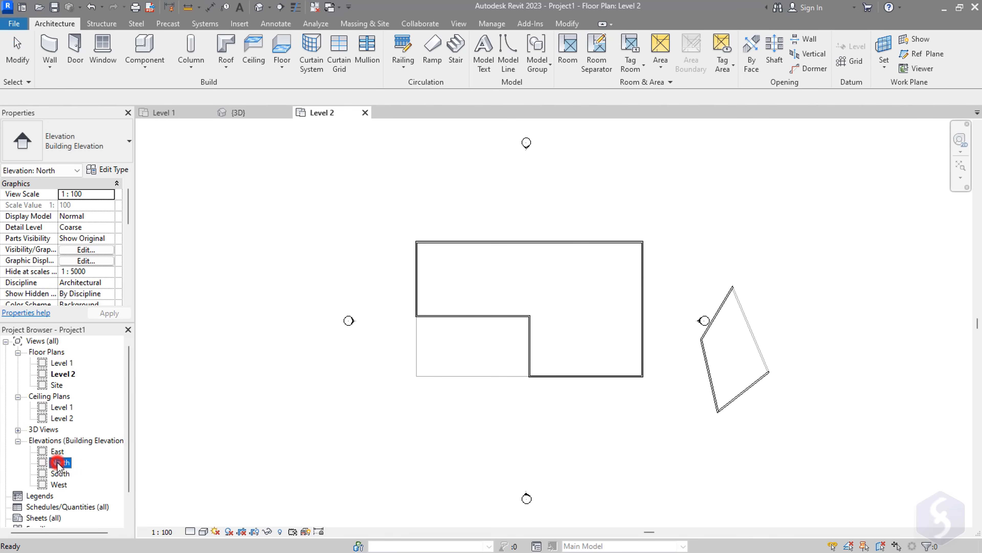
{"action": "double_click", "coordinate": [61, 473]}
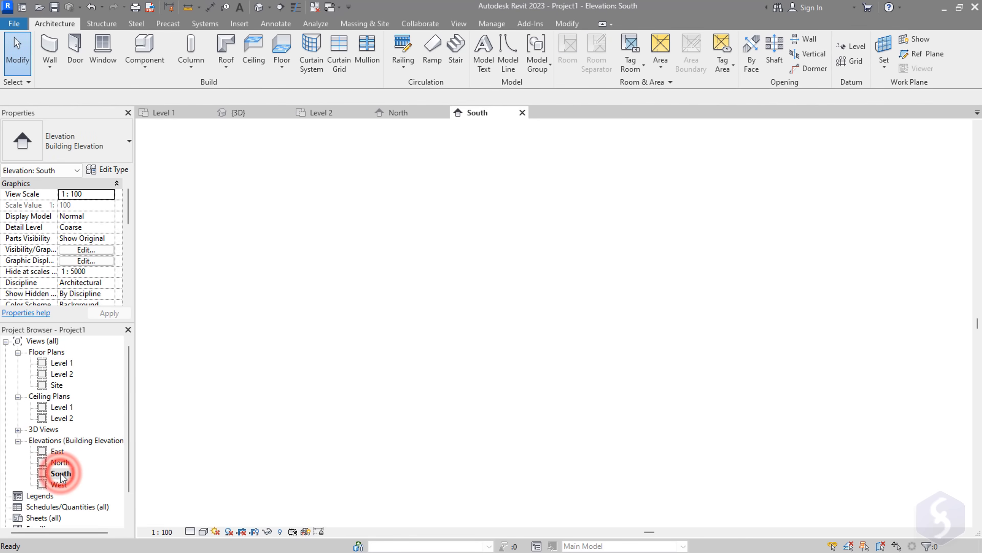
{"action": "right_click", "coordinate": [61, 363]}
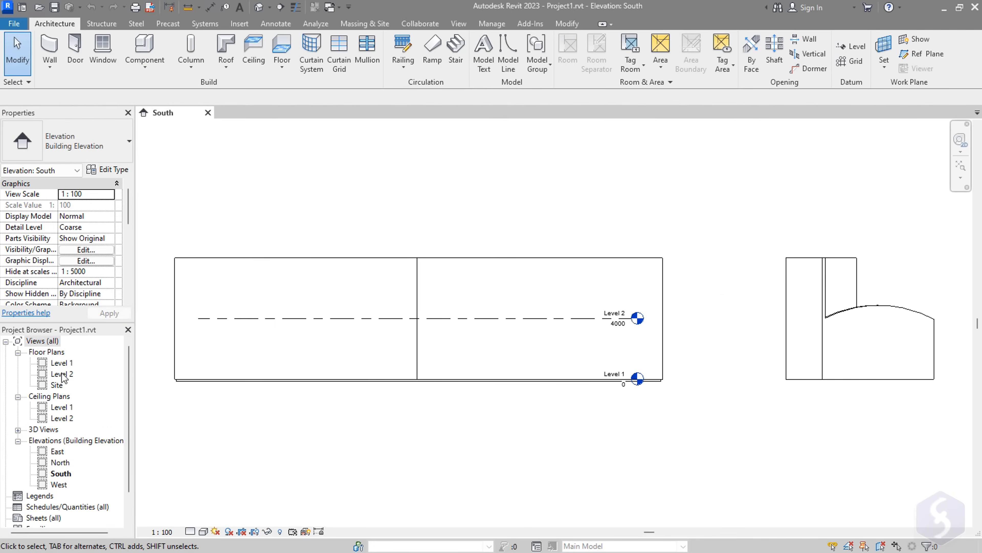
- Check the Level 2 plan and East elevation, then settle on the South elevation showing Levels 1 and 2
{"action": "double_click", "coordinate": [61, 374]}
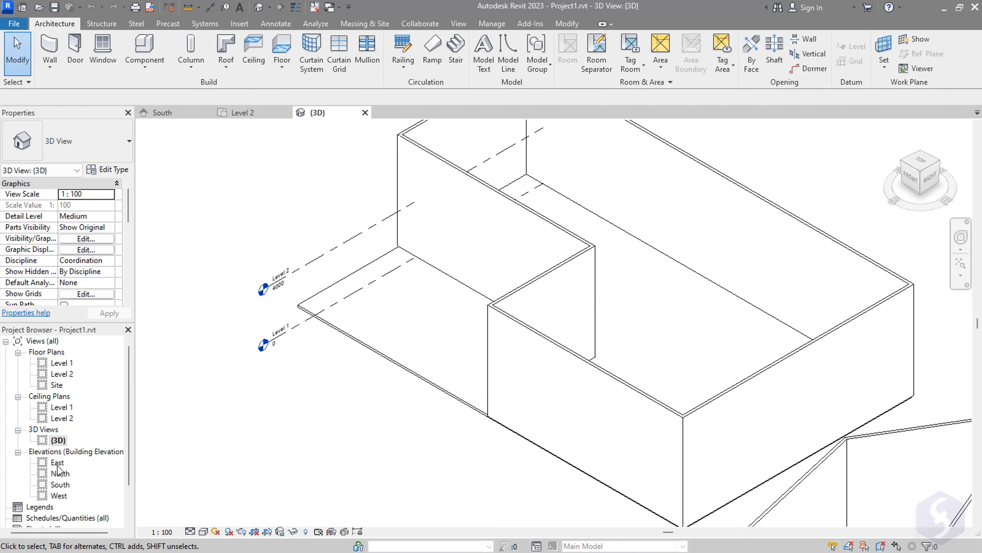
{"action": "double_click", "coordinate": [57, 461]}
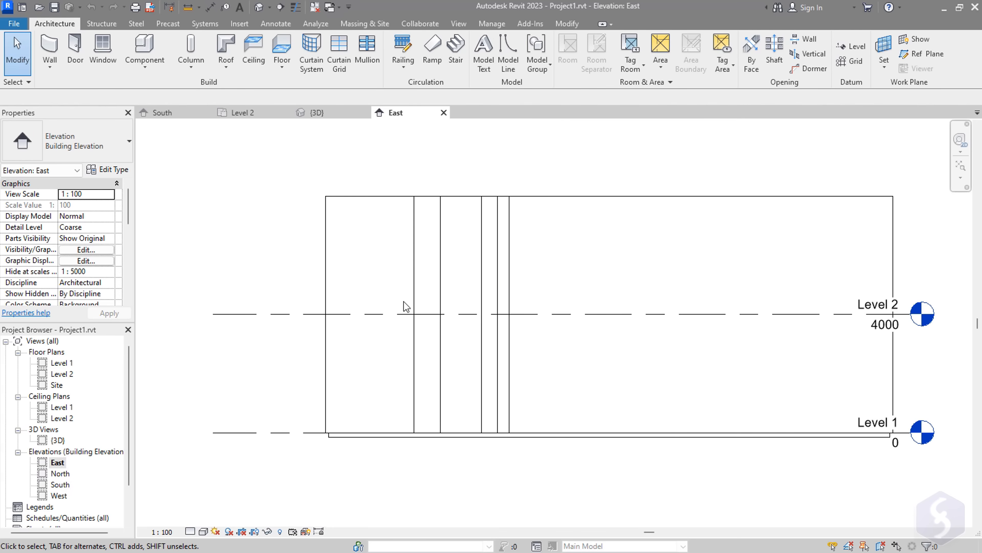
{"action": "left_click", "coordinate": [165, 112]}
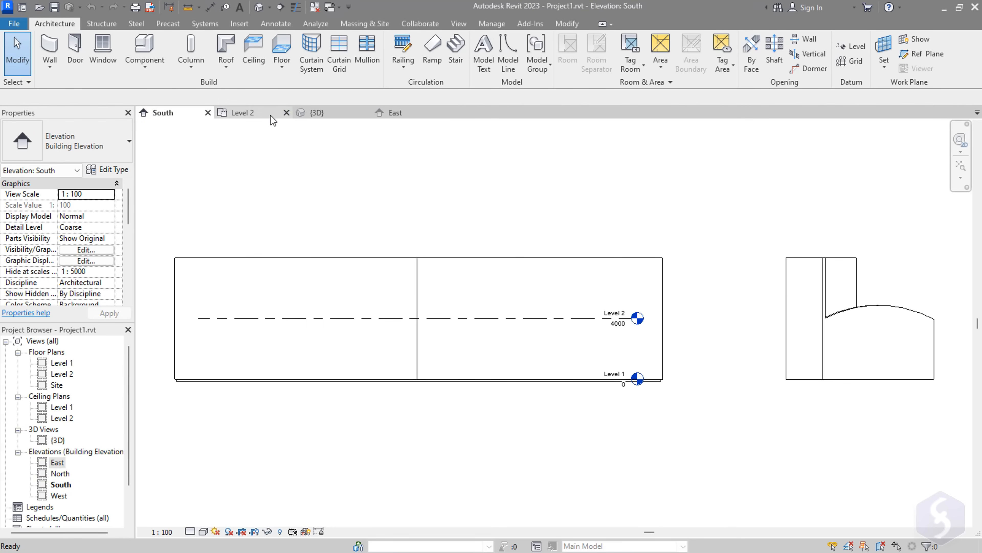
{"action": "left_click", "coordinate": [394, 112]}
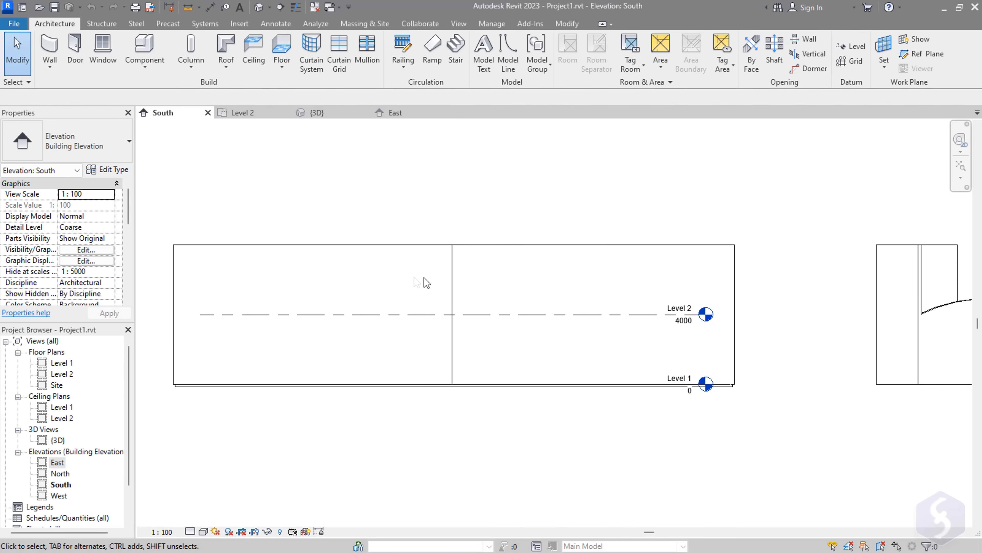
{"action": "mouse_move", "coordinate": [439, 276]}
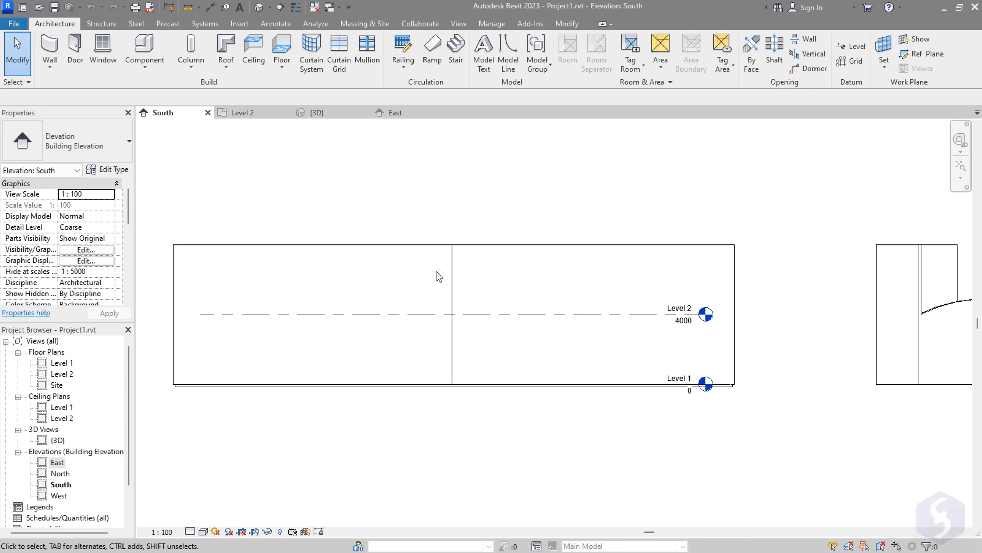
{"action": "mouse_move", "coordinate": [63, 30]}
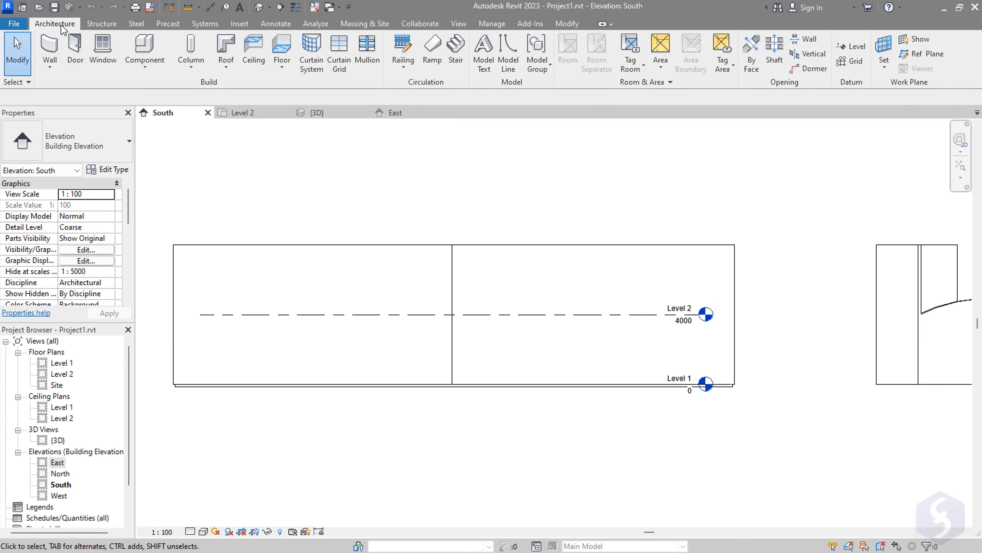
{"action": "mouse_move", "coordinate": [854, 47]}
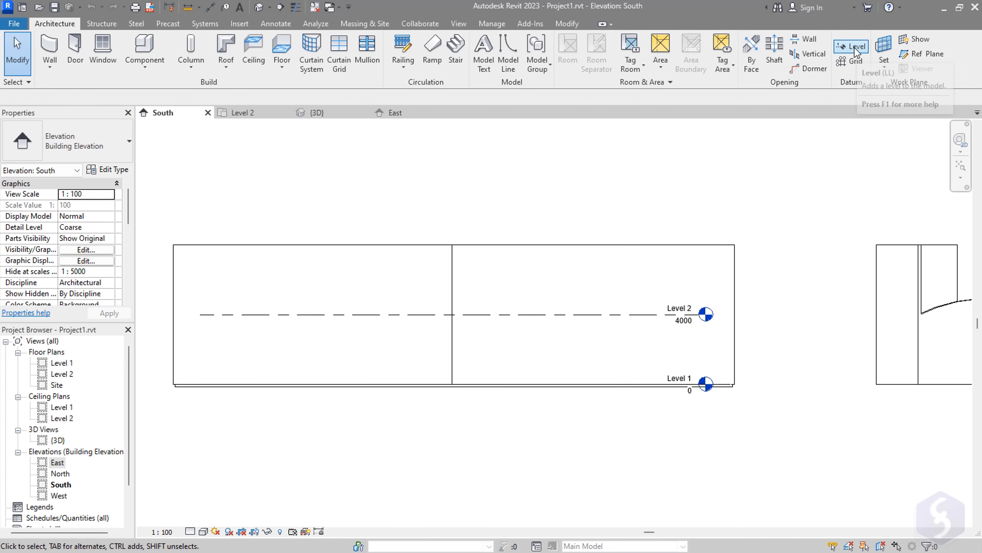
- Add Level 3 above Level 2 at elevation 8000 and switch to the Level 1 floor plan
{"action": "left_click", "coordinate": [853, 49]}
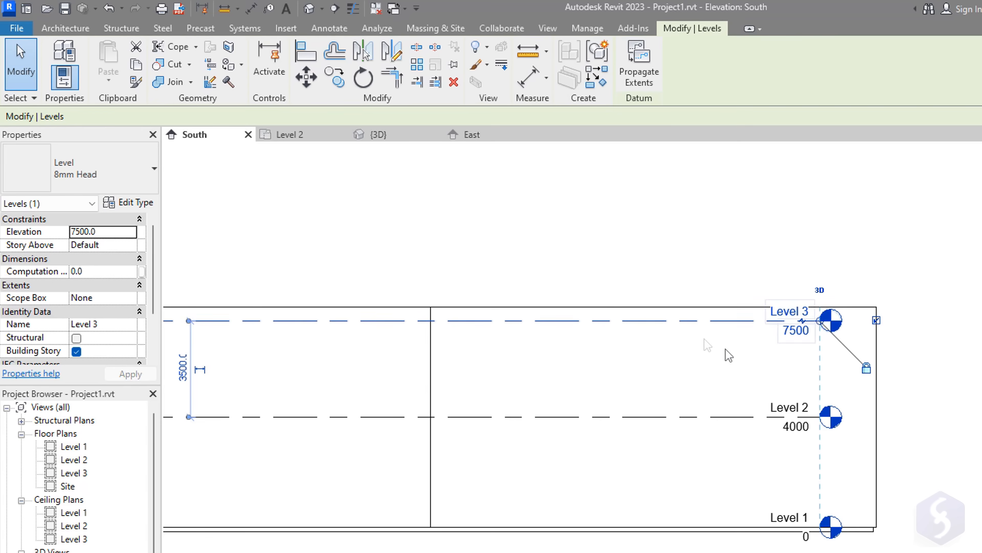
{"action": "double_click", "coordinate": [75, 446]}
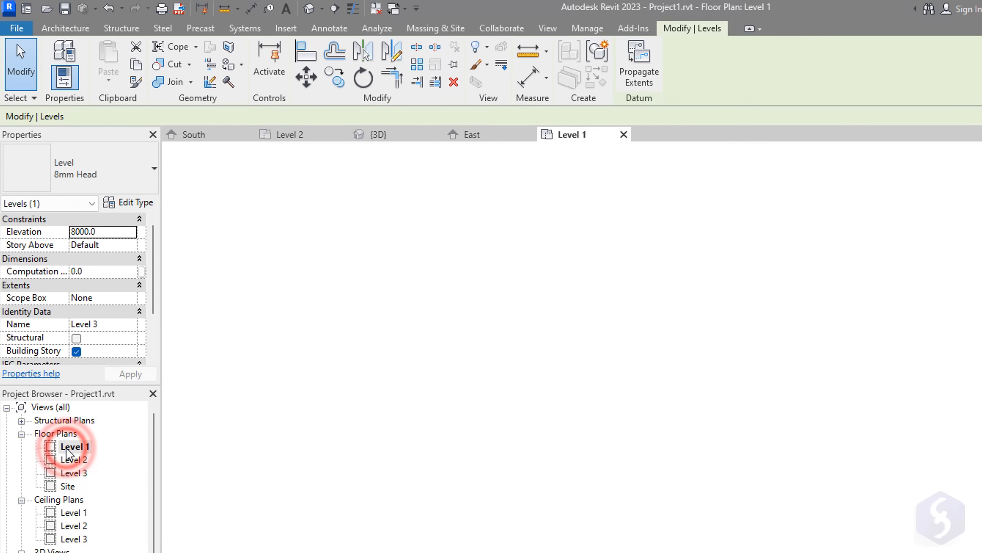
{"action": "double_click", "coordinate": [76, 447]}
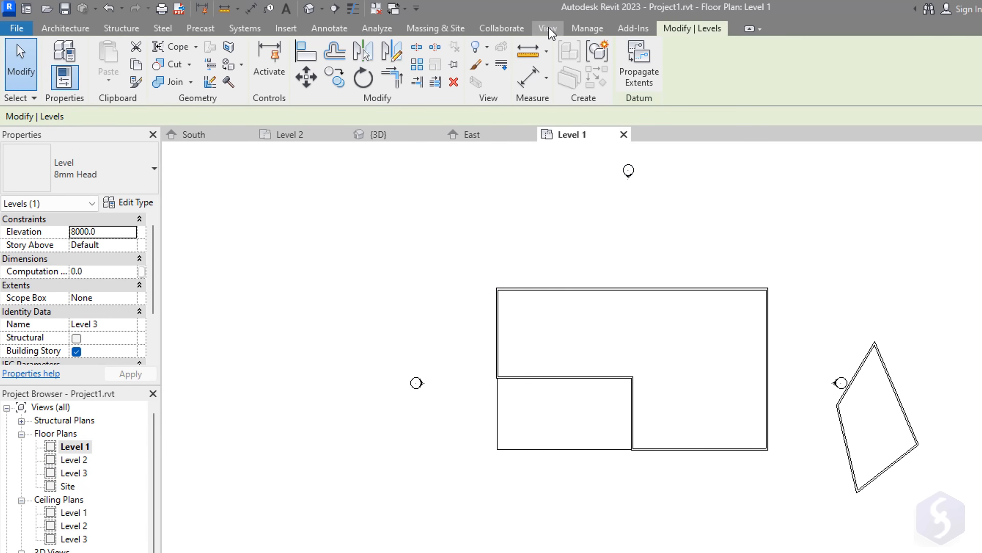
- Place a new building elevation marker above-right of the house in the Level 1 plan, then return to the 3D view
{"action": "left_click", "coordinate": [547, 28]}
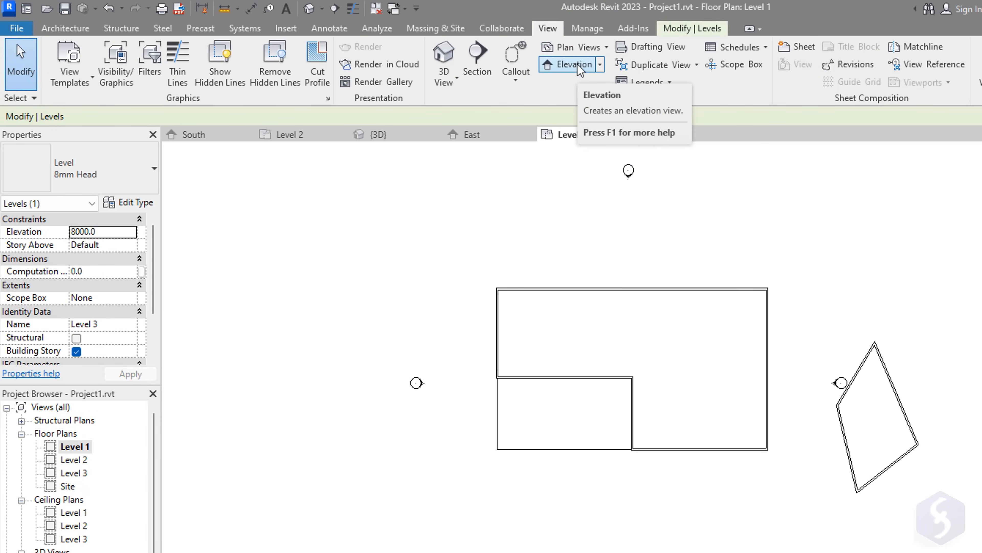
{"action": "left_click", "coordinate": [570, 64]}
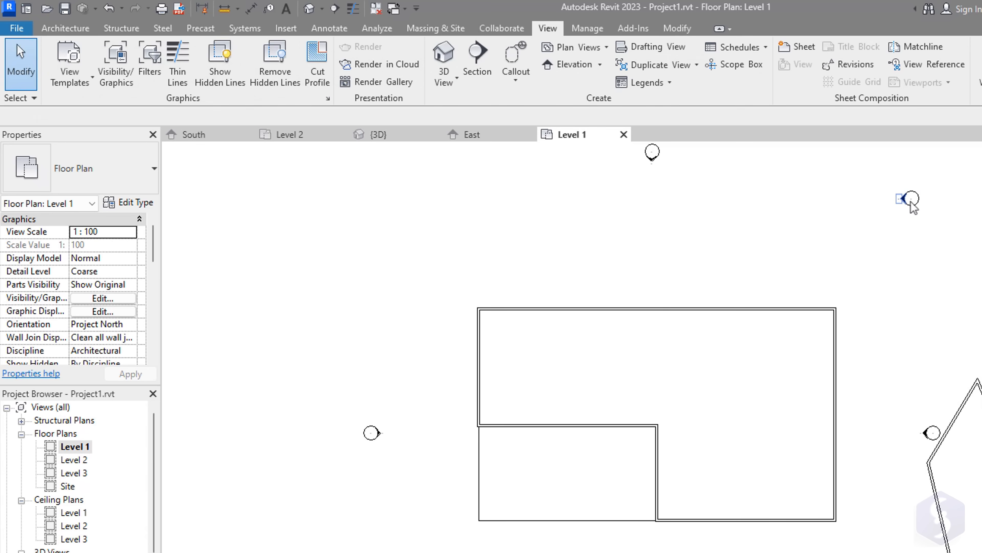
{"action": "left_click", "coordinate": [912, 199]}
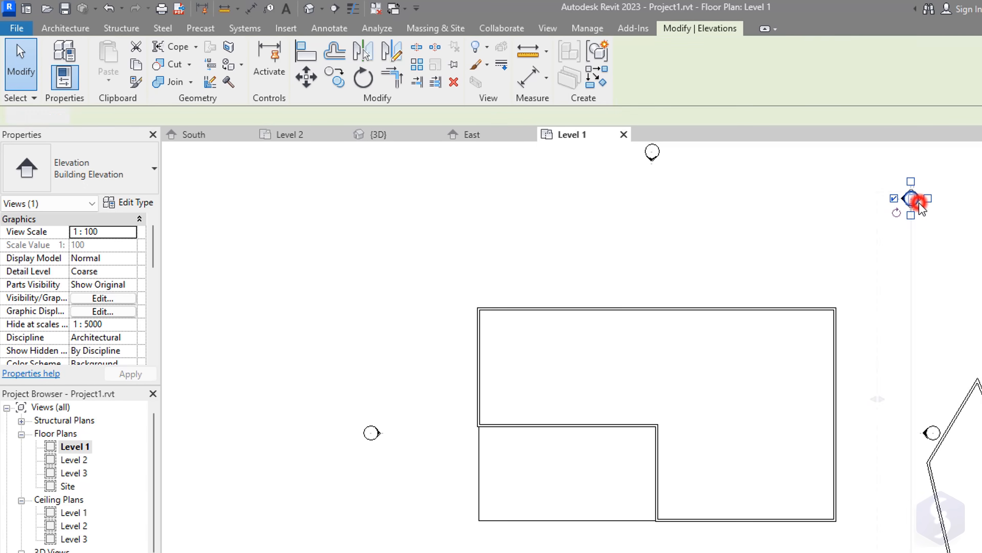
{"action": "left_click", "coordinate": [912, 198]}
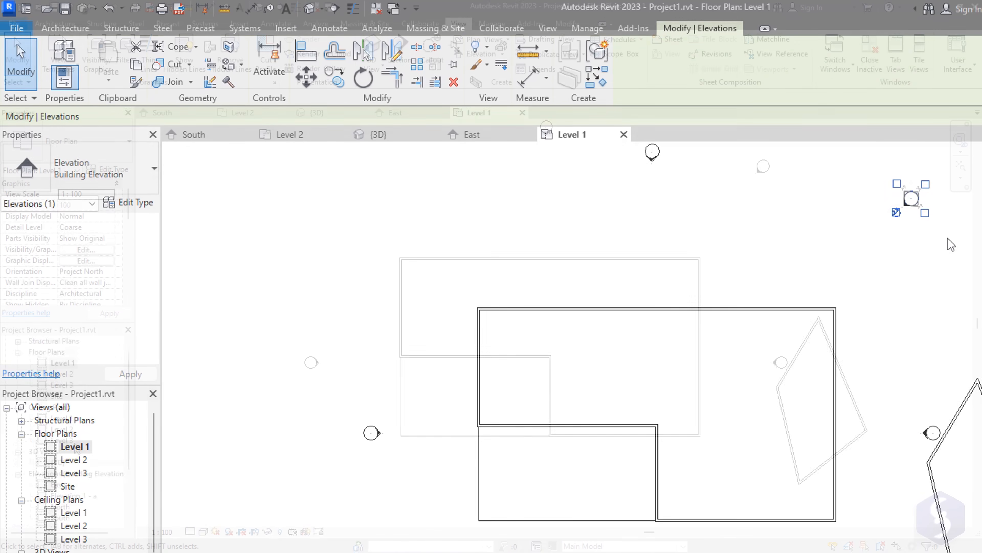
{"action": "double_click", "coordinate": [74, 485]}
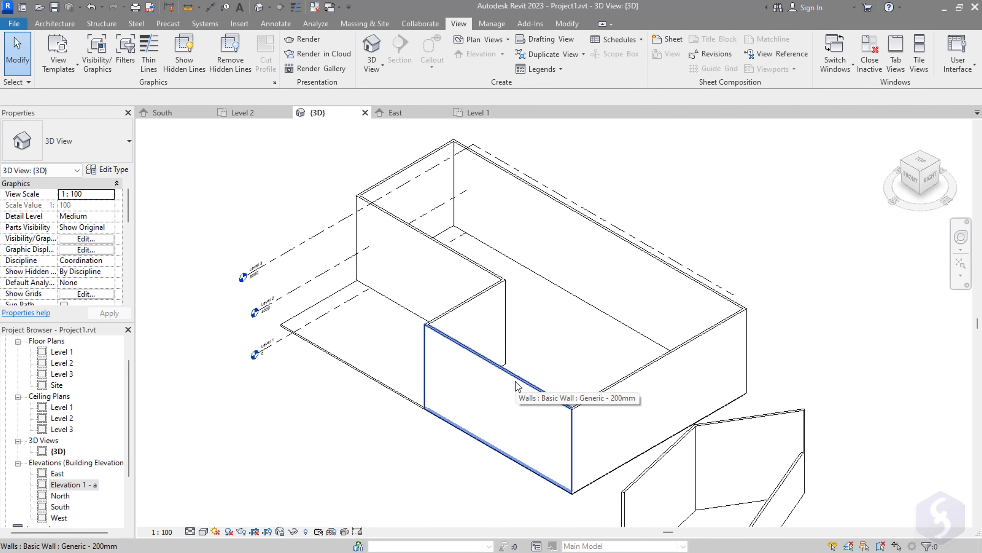
- Place a door and two windows in the front wall of the house in the 3D view
{"action": "left_click", "coordinate": [55, 23]}
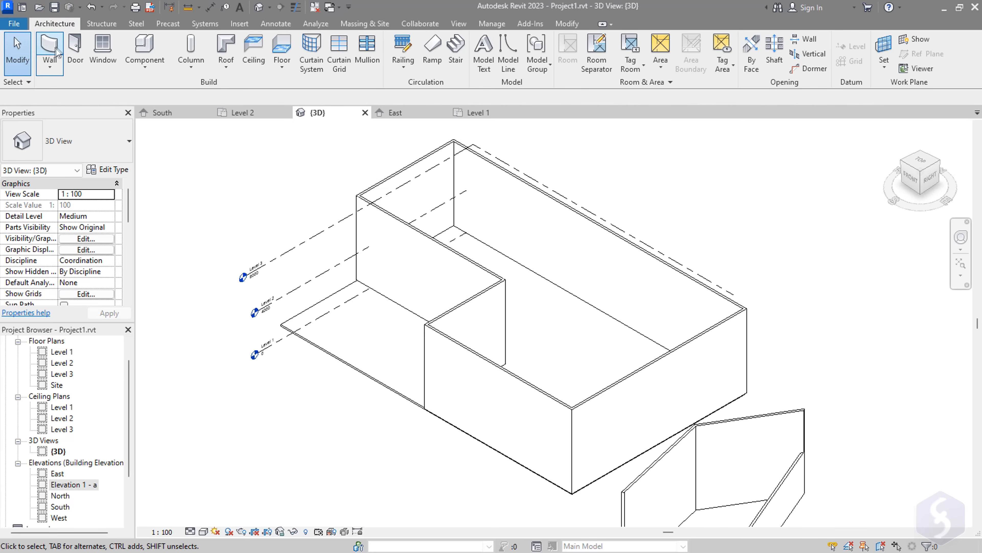
{"action": "left_click", "coordinate": [74, 51]}
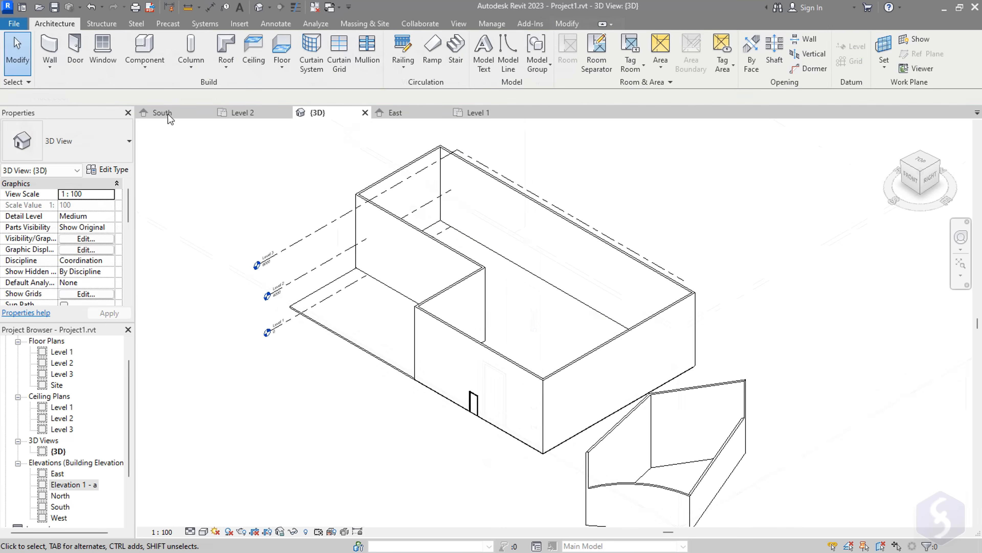
{"action": "left_click", "coordinate": [103, 52]}
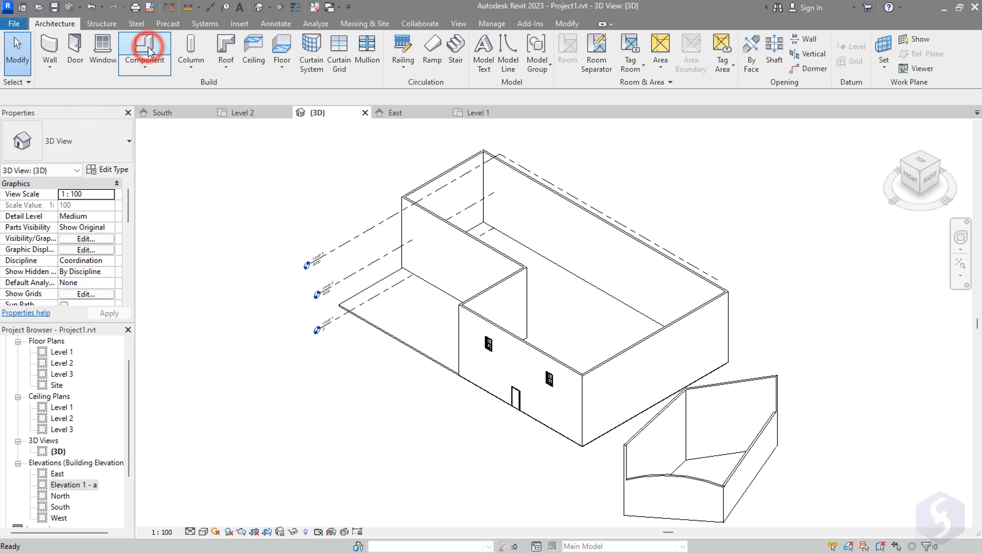
- Place an M_RPC Tree - Deciduous American Beech component in the house's L-shaped corner
{"action": "left_click", "coordinate": [145, 50]}
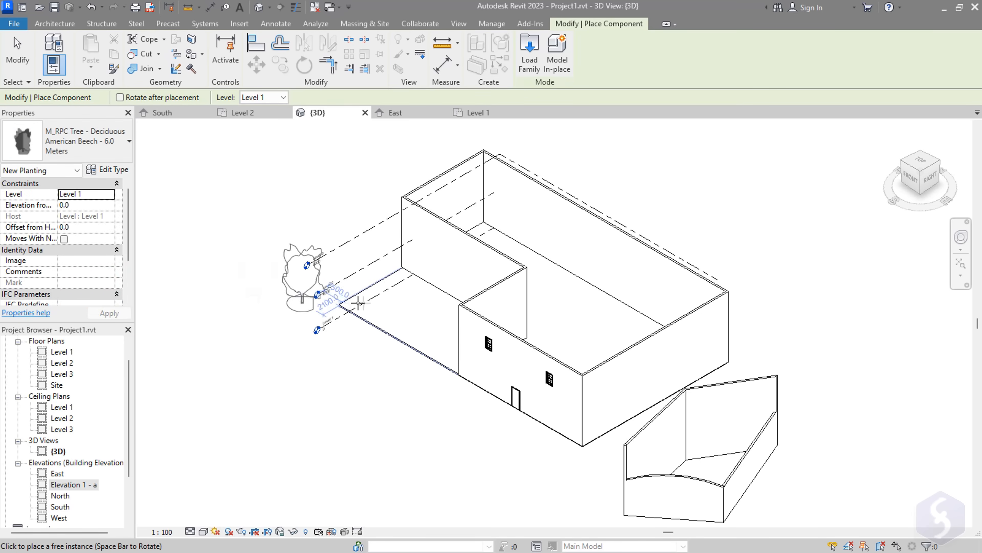
{"action": "left_click", "coordinate": [413, 295]}
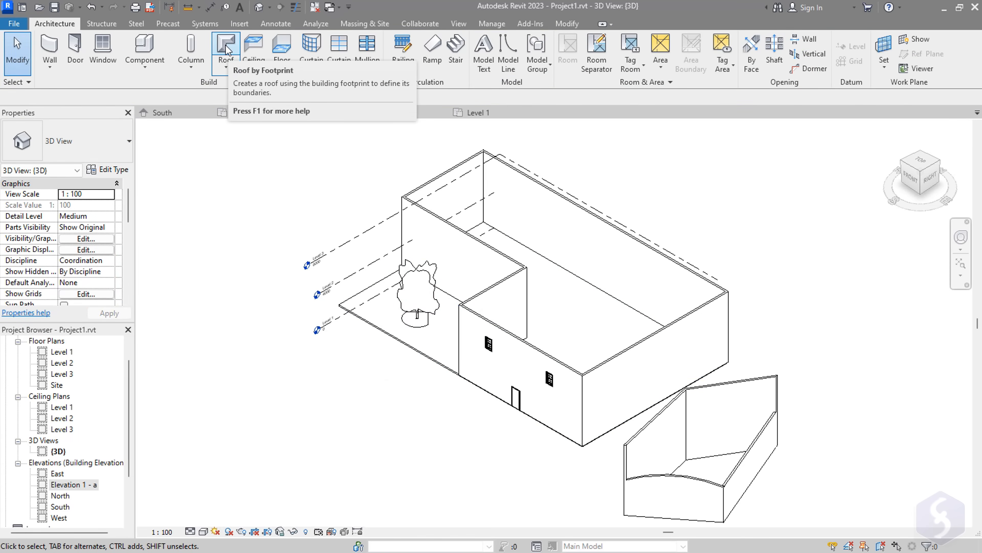
- Start a roof, look at the level list in the Lowest Level Notice, and dismiss the notice
{"action": "left_click", "coordinate": [225, 50]}
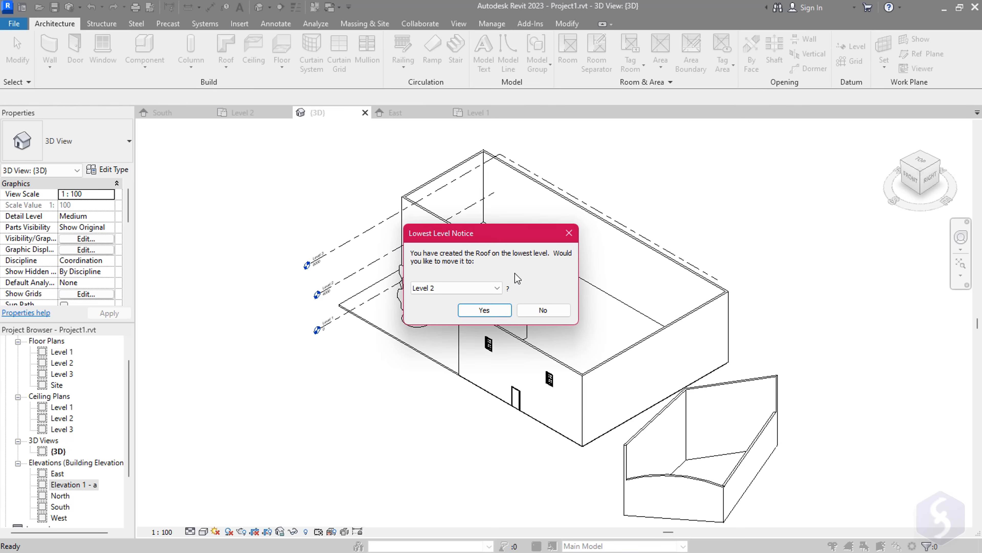
{"action": "left_click", "coordinate": [500, 288]}
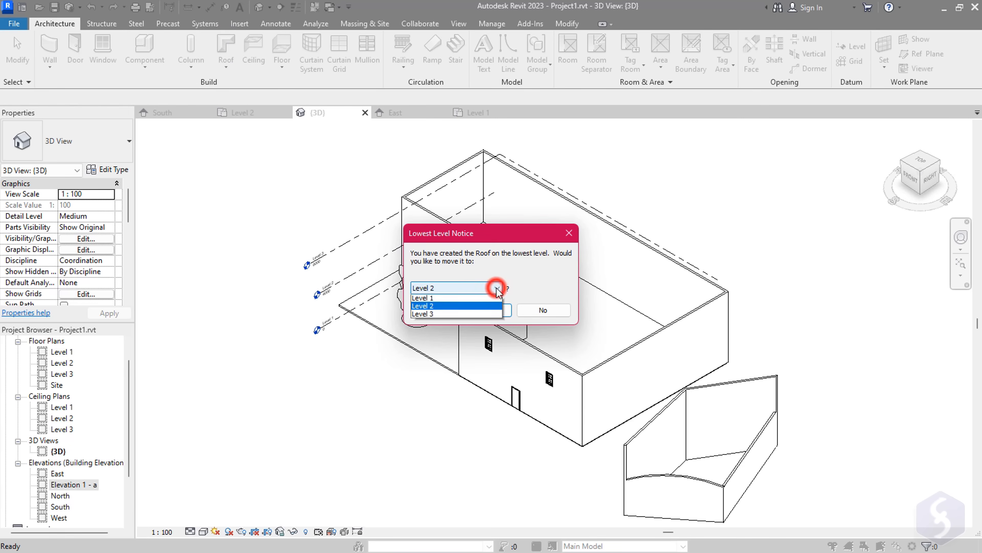
{"action": "left_click", "coordinate": [424, 297]}
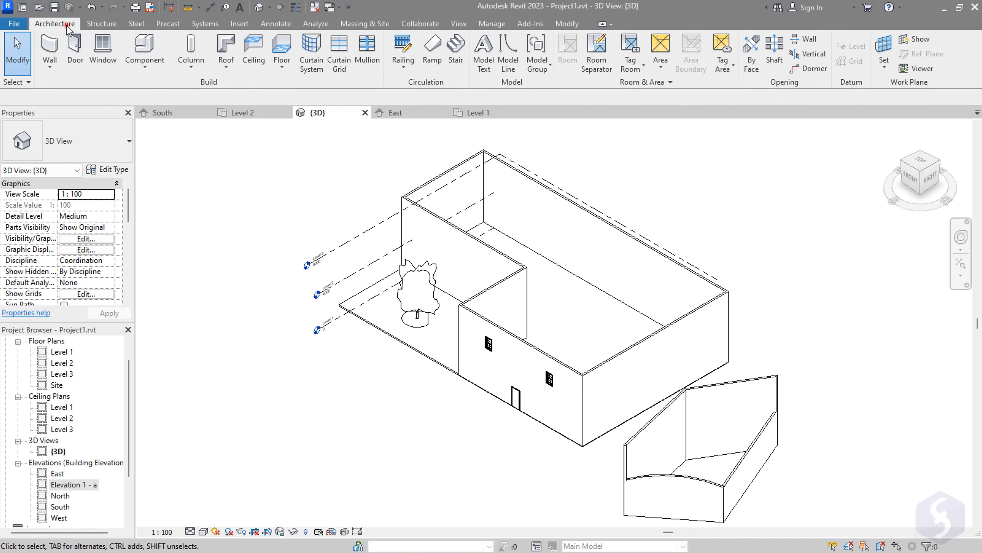
{"action": "mouse_move", "coordinate": [767, 128]}
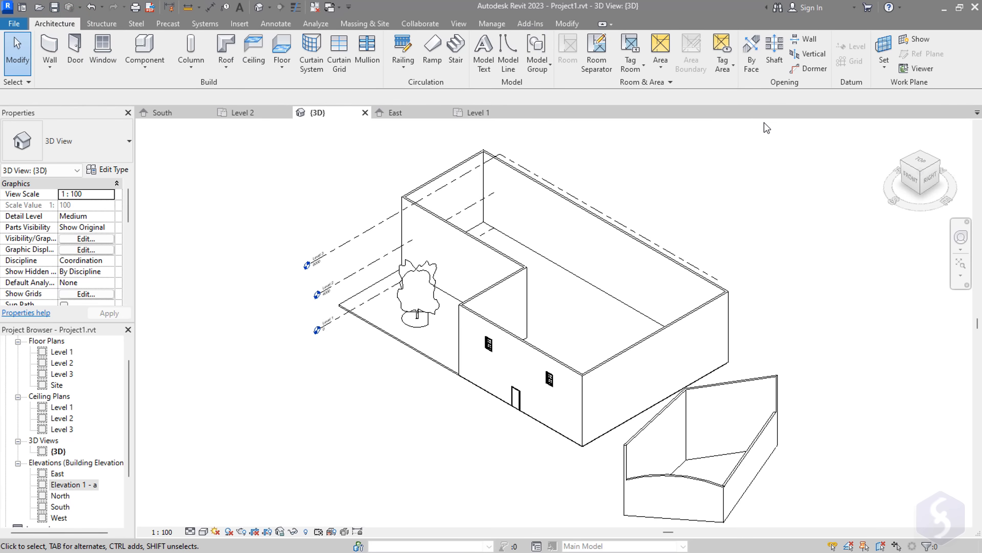
{"action": "mouse_move", "coordinate": [941, 63]}
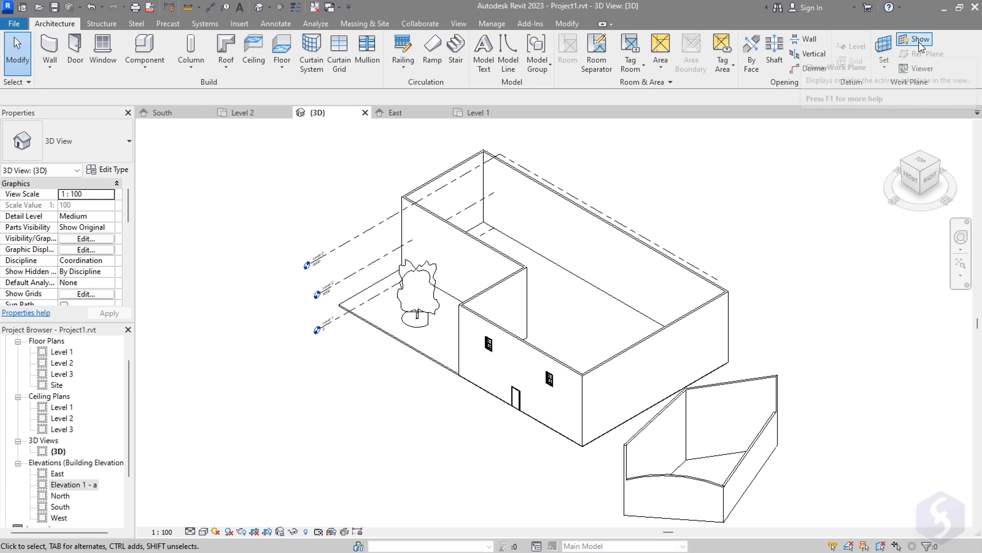
- Show the work plane and set it to Level : Level 3
{"action": "left_click", "coordinate": [915, 38]}
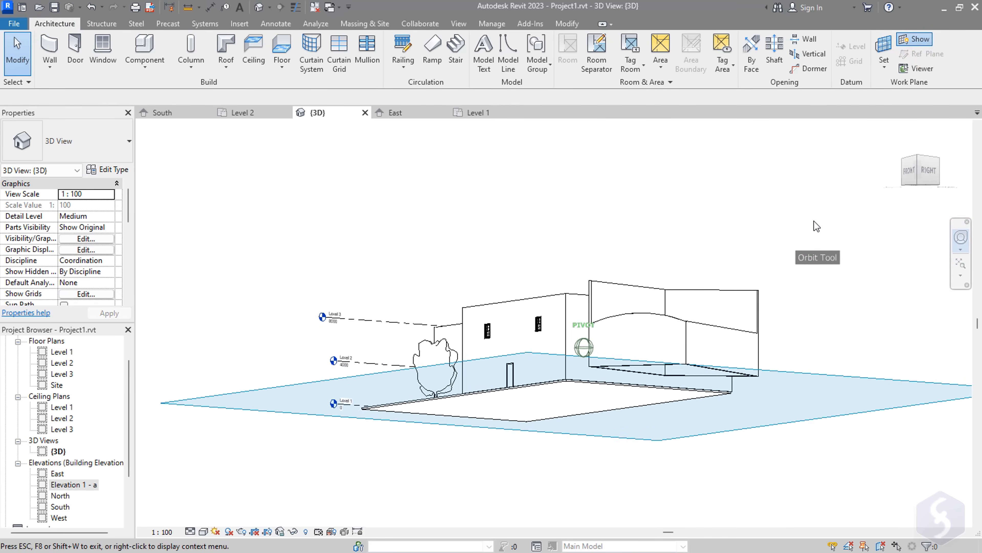
{"action": "left_click", "coordinate": [883, 47]}
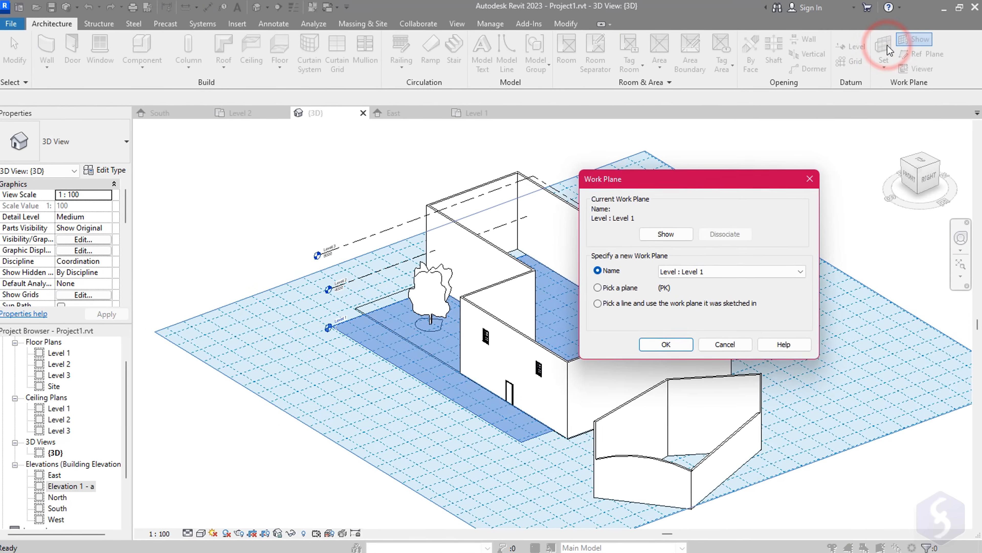
{"action": "left_click", "coordinate": [867, 284]}
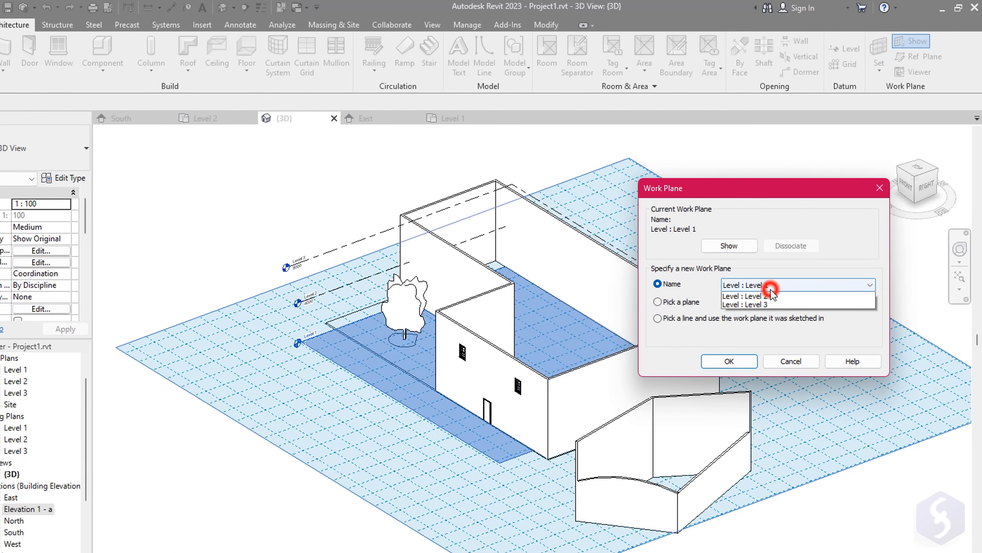
{"action": "left_click", "coordinate": [746, 303]}
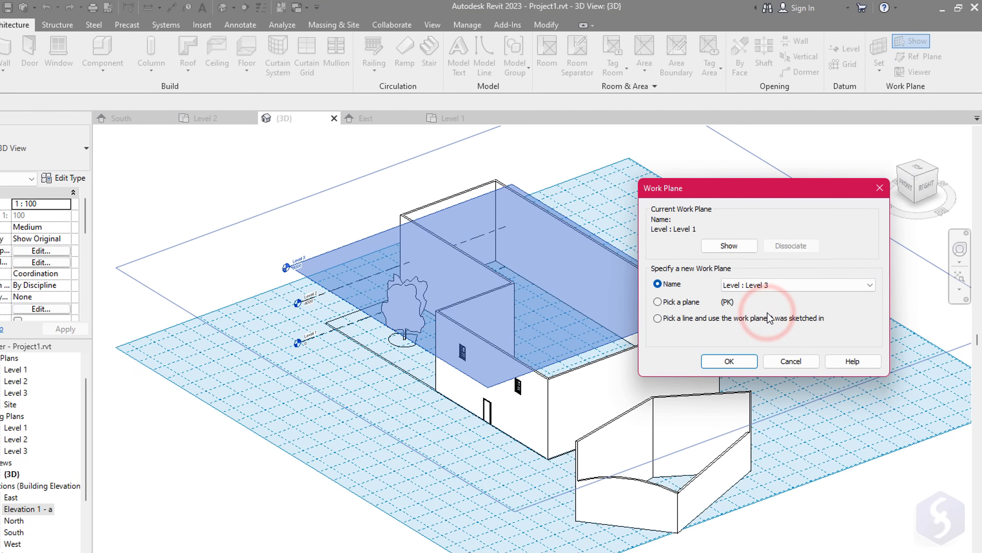
{"action": "left_click", "coordinate": [729, 360]}
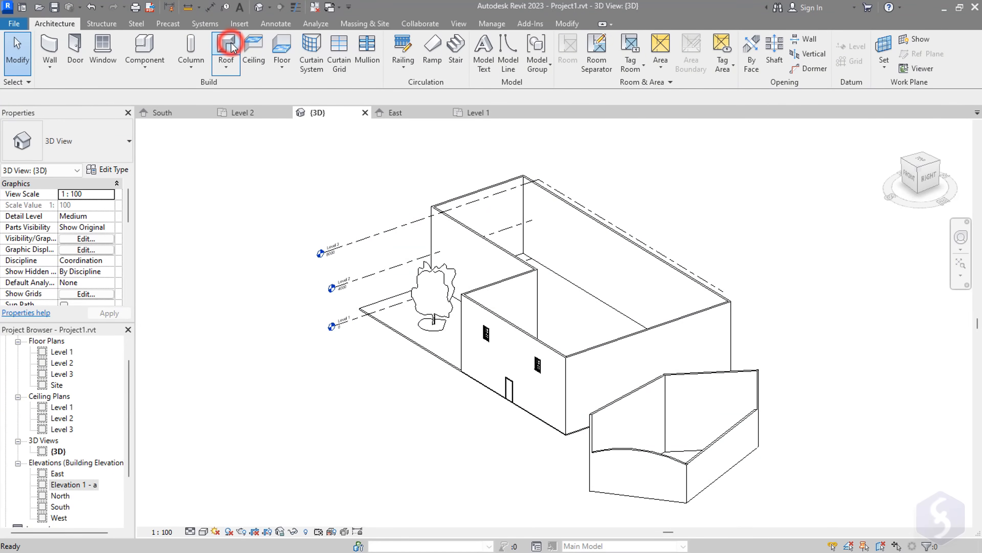
- Begin a Roof by Footprint on Level 3 and sketch straight boundary lines along the L-shaped walls
{"action": "left_click", "coordinate": [226, 50]}
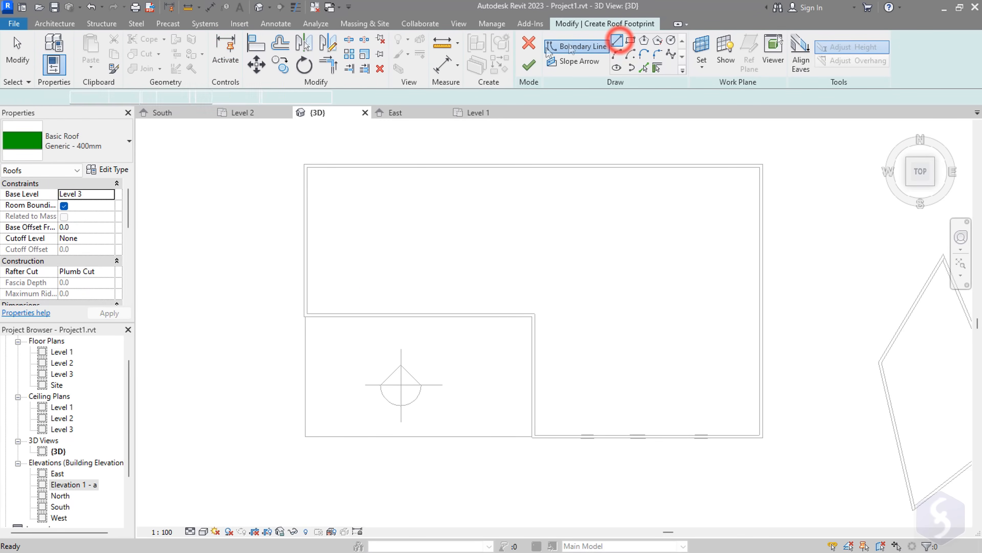
{"action": "left_click", "coordinate": [617, 39]}
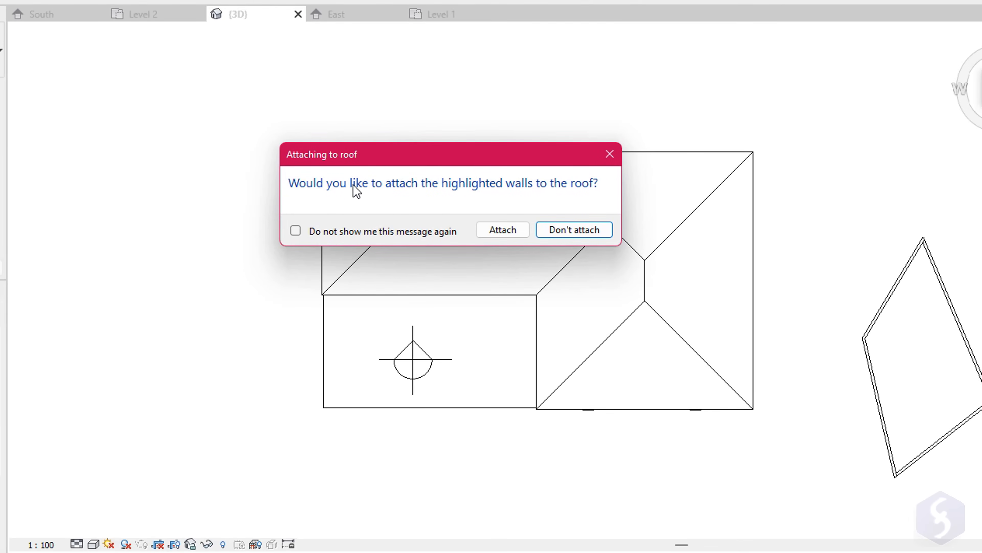
{"action": "mouse_move", "coordinate": [534, 243]}
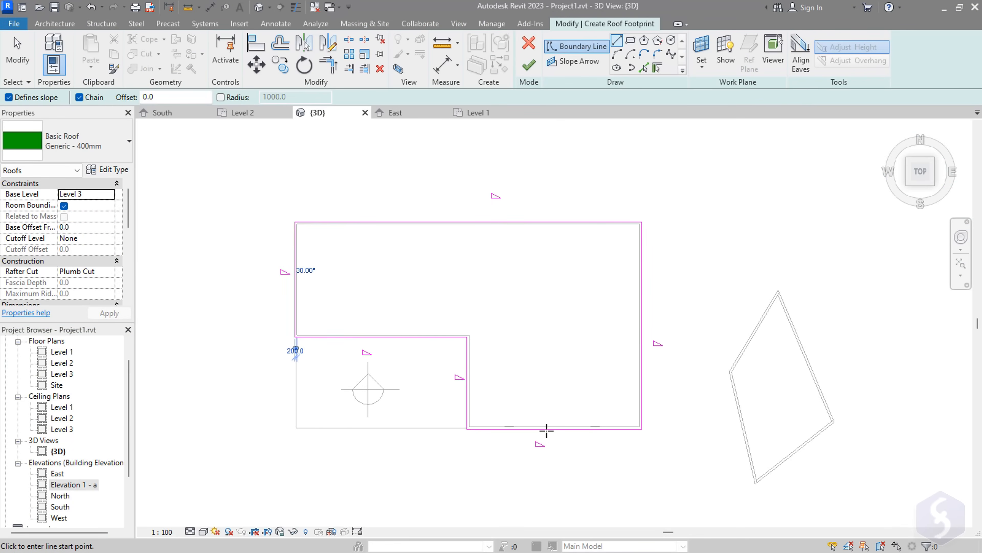
{"action": "mouse_move", "coordinate": [523, 307]}
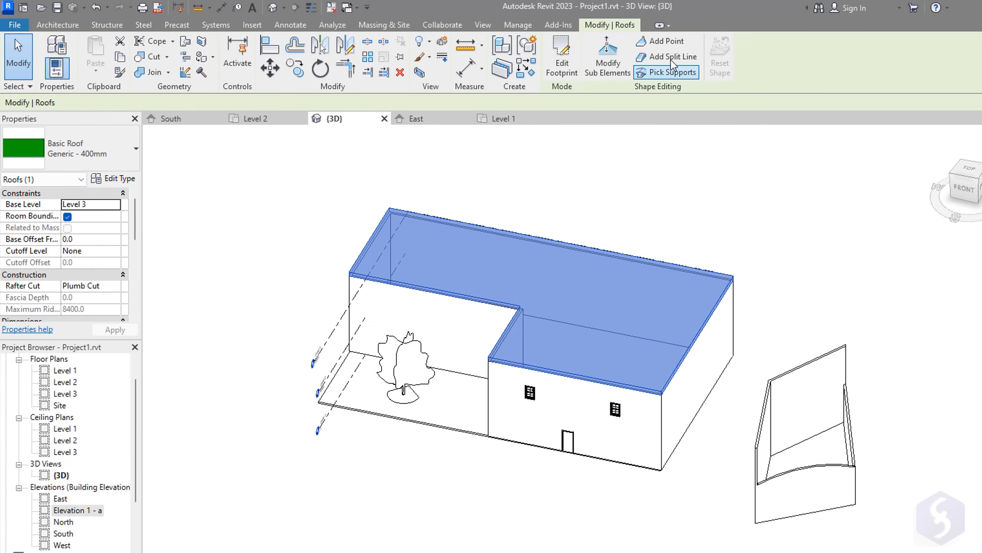
- Enter Modify Sub Elements so the roof's corner points and edges become editable
{"action": "left_click", "coordinate": [665, 41]}
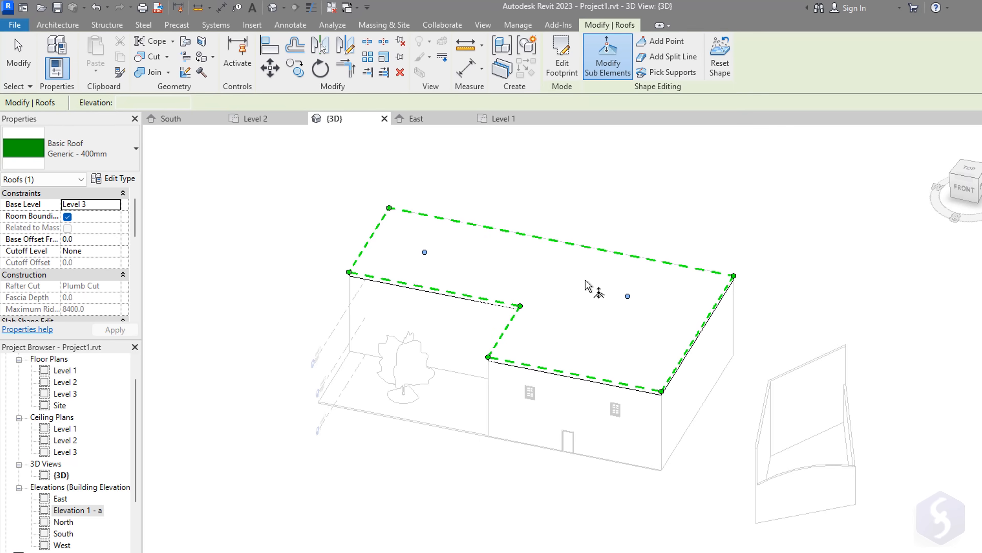
{"action": "mouse_move", "coordinate": [607, 56]}
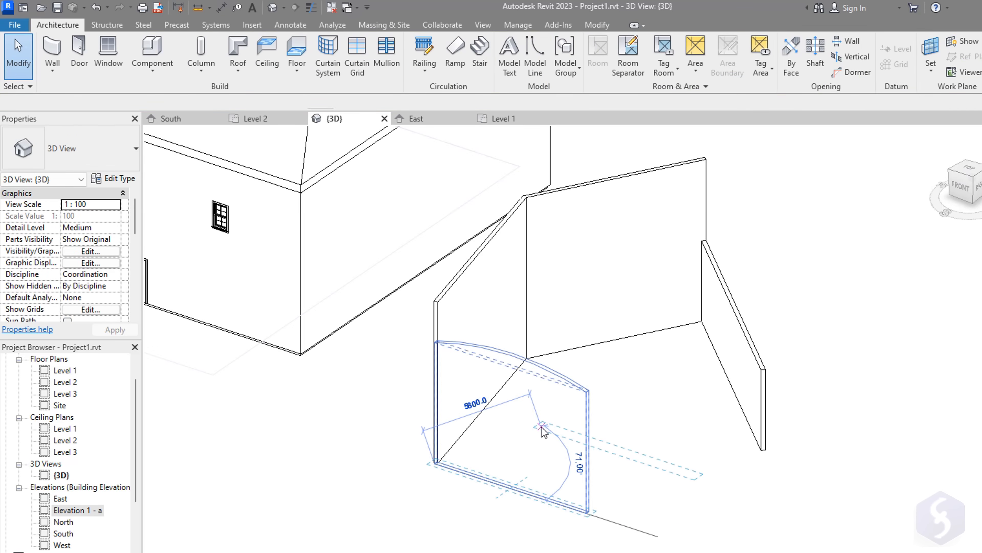
- Finish shaping the hipped roof, then inspect the model and select the tree beside the house
{"action": "left_click_drag", "start_coordinate": [542, 431], "coordinate": [717, 483]}
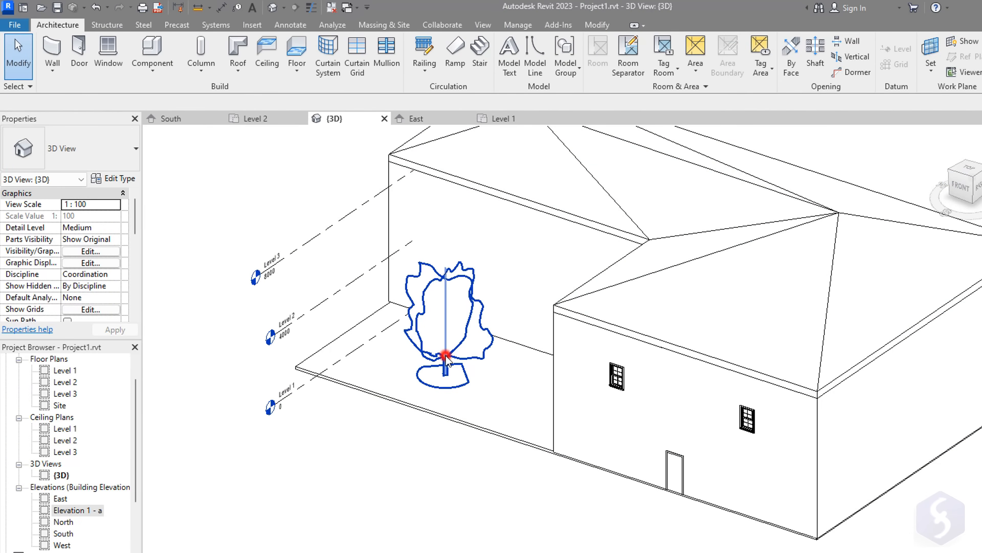
{"action": "left_click", "coordinate": [445, 369]}
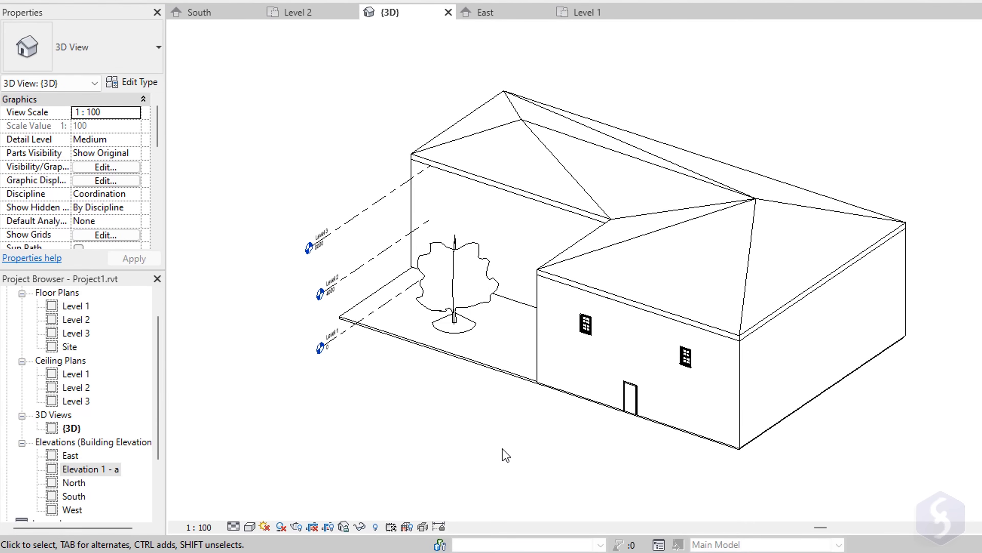
{"action": "mouse_move", "coordinate": [234, 525]}
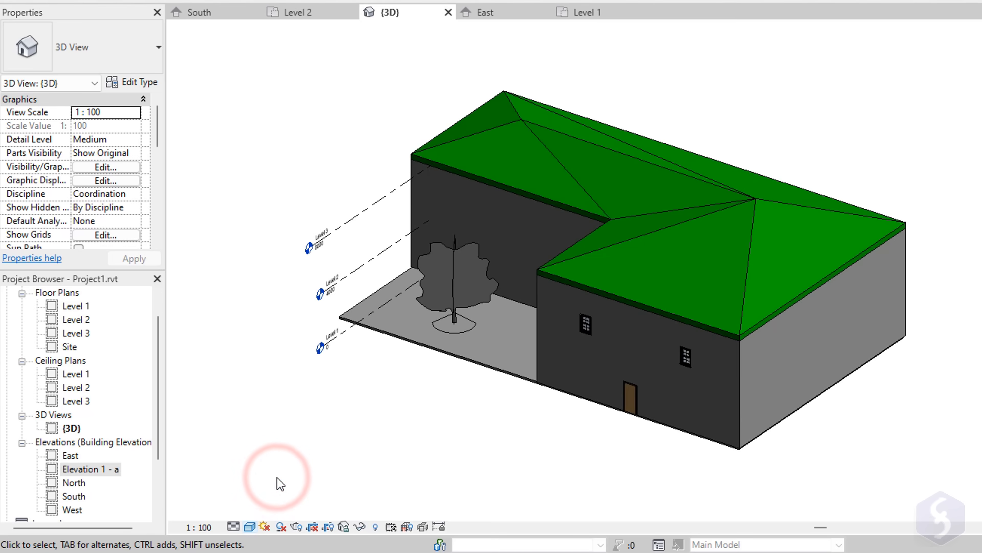
- Change the 3D view's visual style and launch Render with Draft quality and Sky: Few Clouds
{"action": "left_click", "coordinate": [249, 526]}
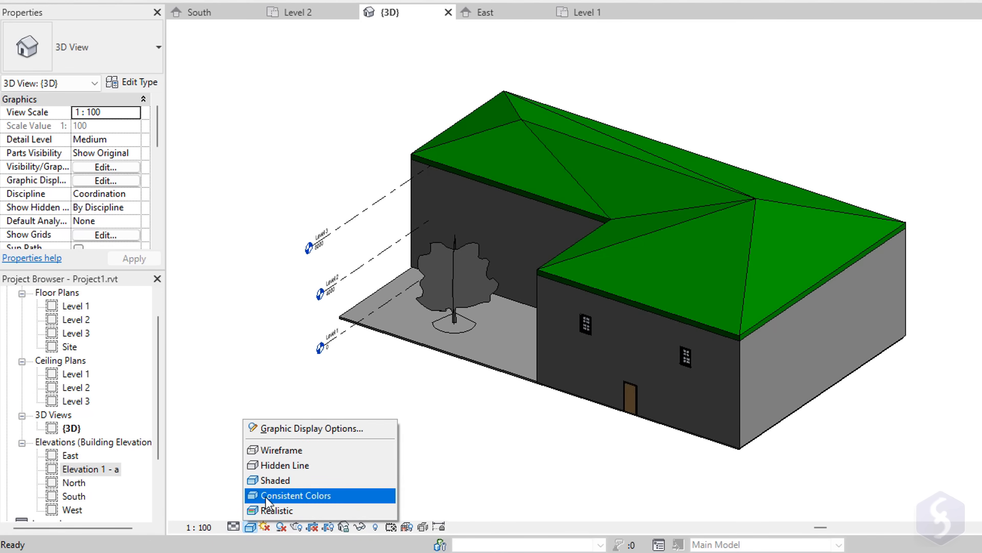
{"action": "left_click", "coordinate": [281, 511]}
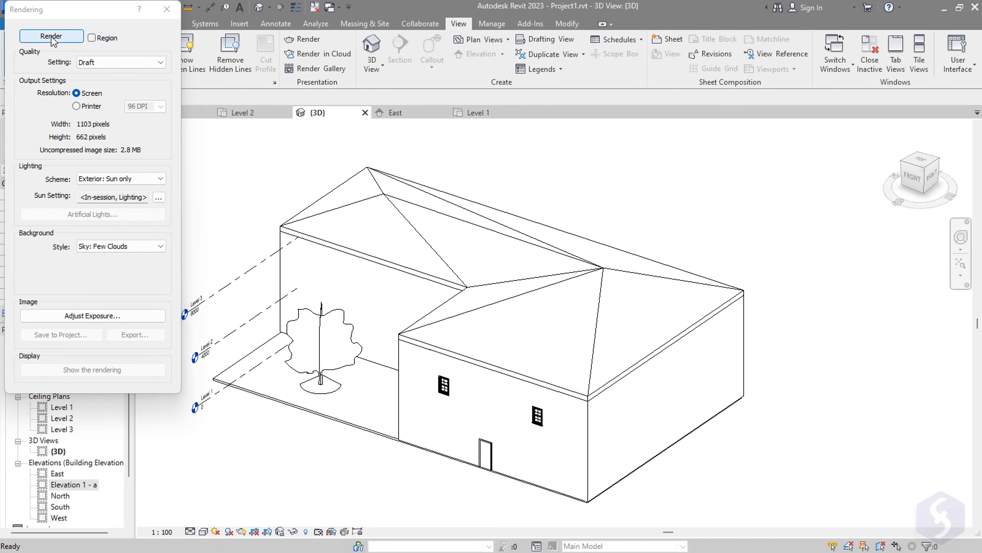
{"action": "left_click", "coordinate": [51, 37]}
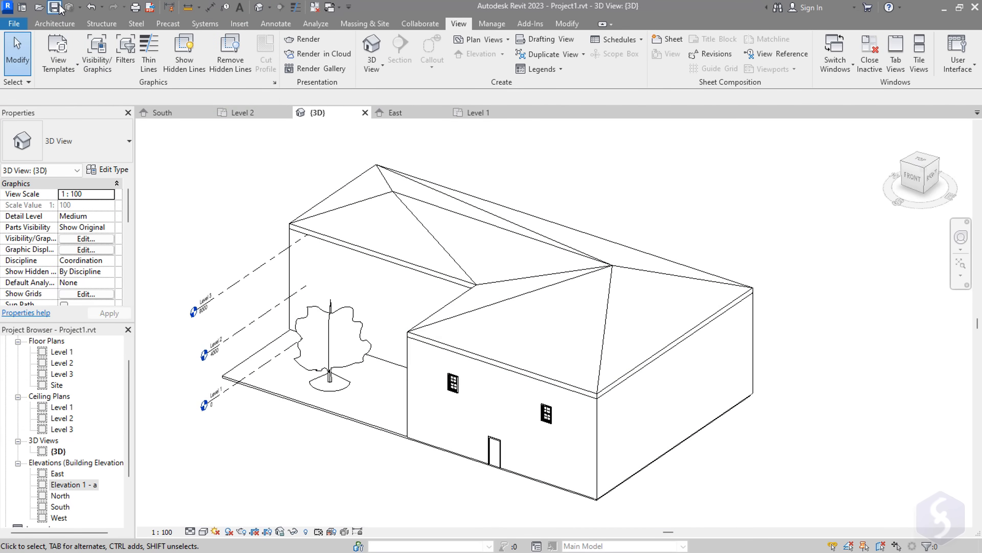
{"action": "mouse_move", "coordinate": [56, 7]}
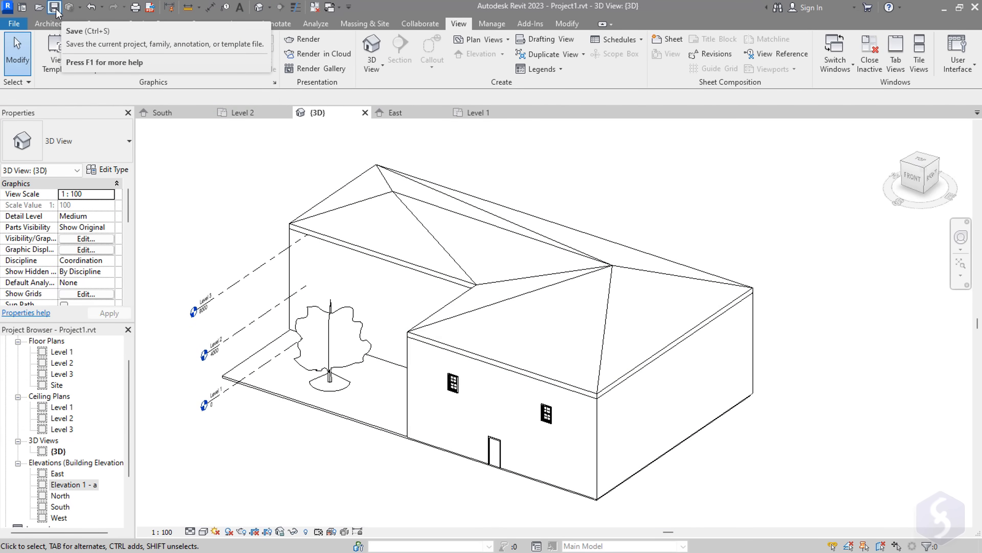
- Save the roofed house project as Project1.rvt
{"action": "left_click", "coordinate": [56, 6]}
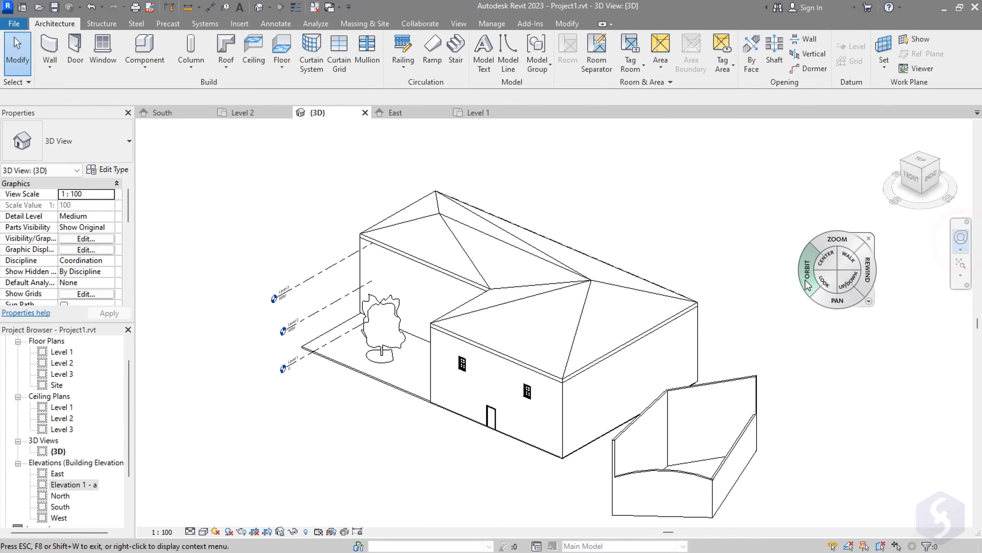
{"action": "left_click", "coordinate": [801, 241]}
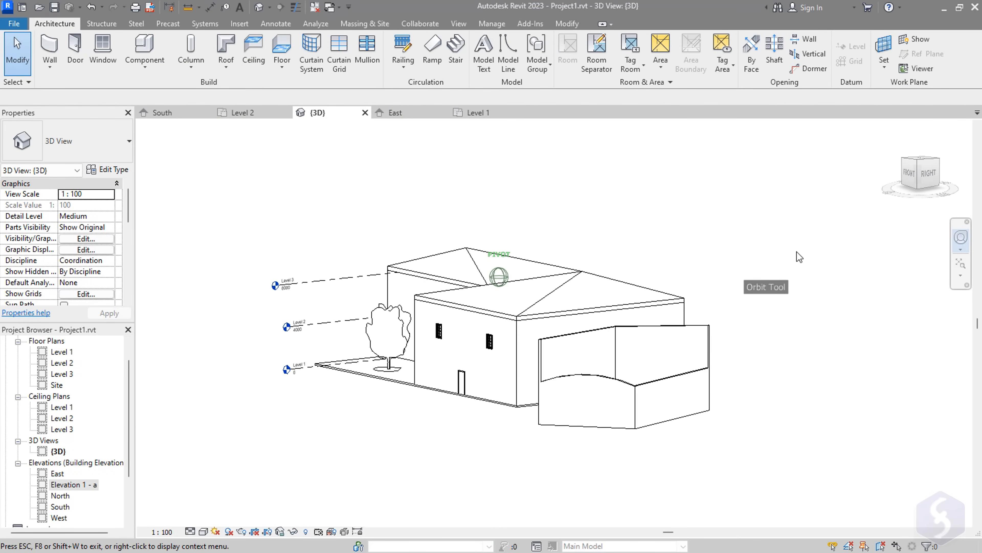
{"action": "left_click_drag", "start_coordinate": [799, 257], "coordinate": [884, 206]}
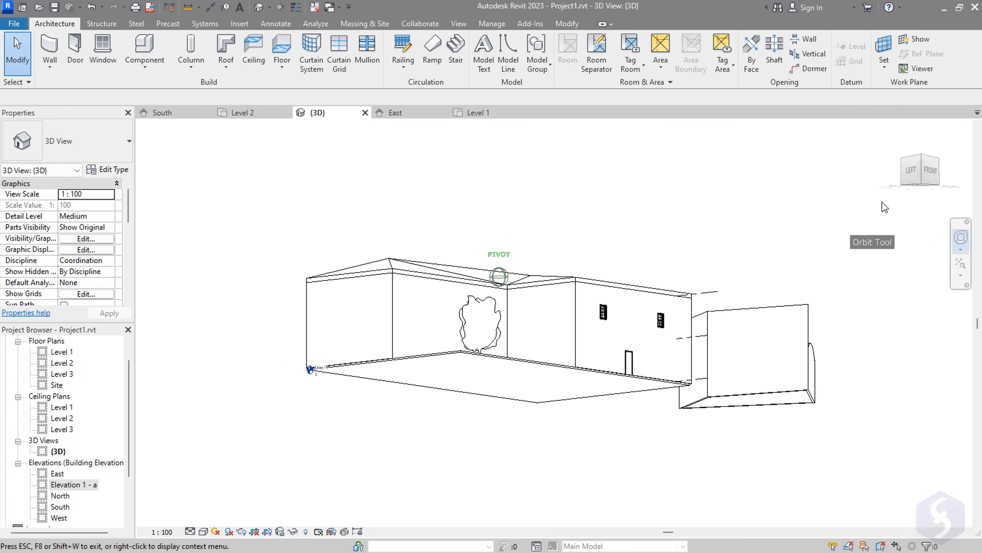
{"action": "left_click_drag", "start_coordinate": [884, 207], "coordinate": [680, 255]}
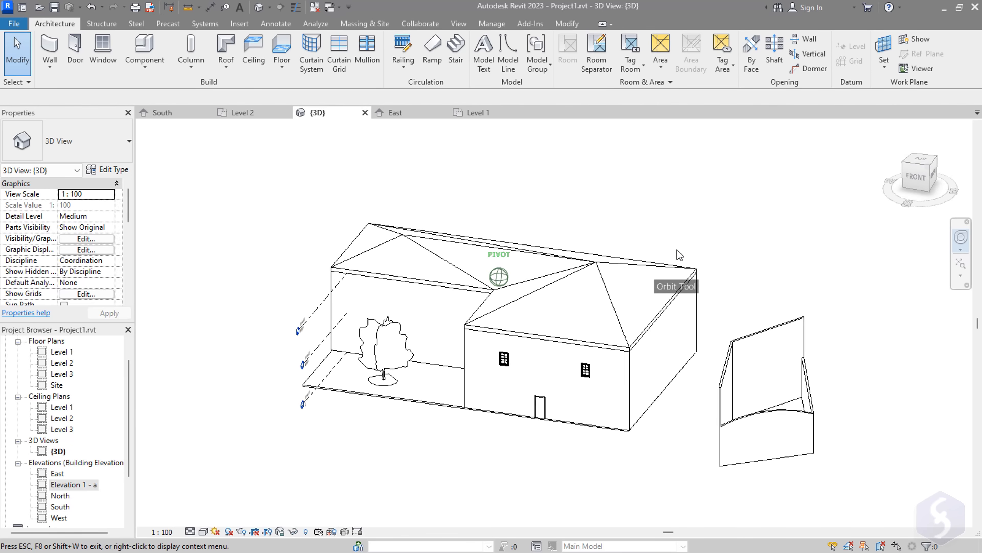